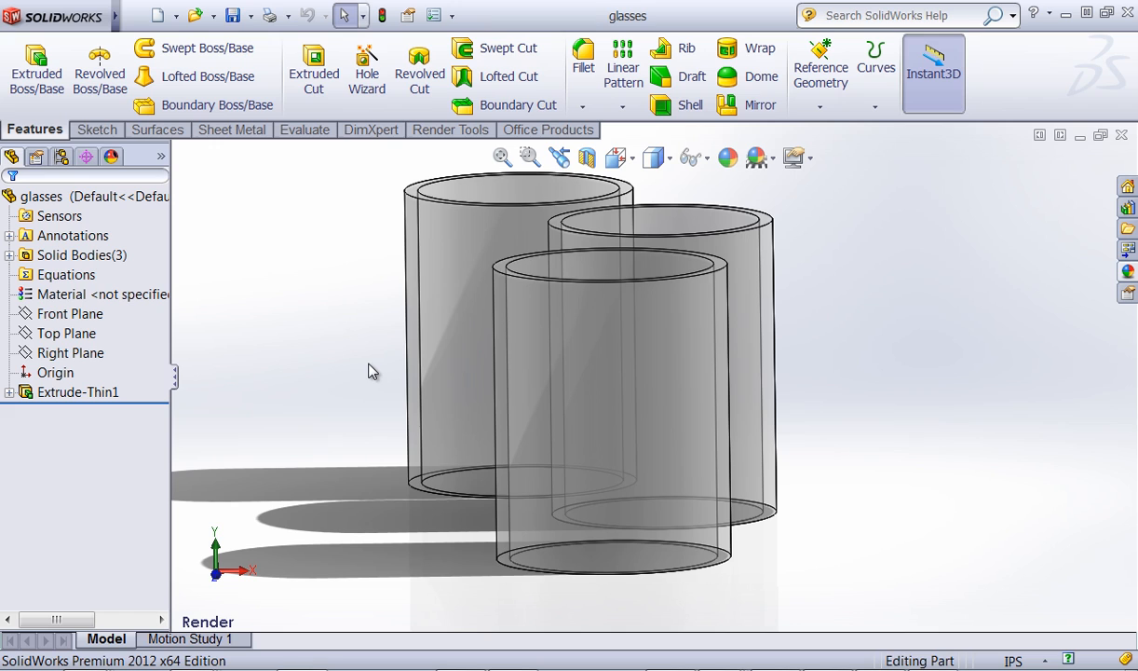
mouse_move(626, 319)
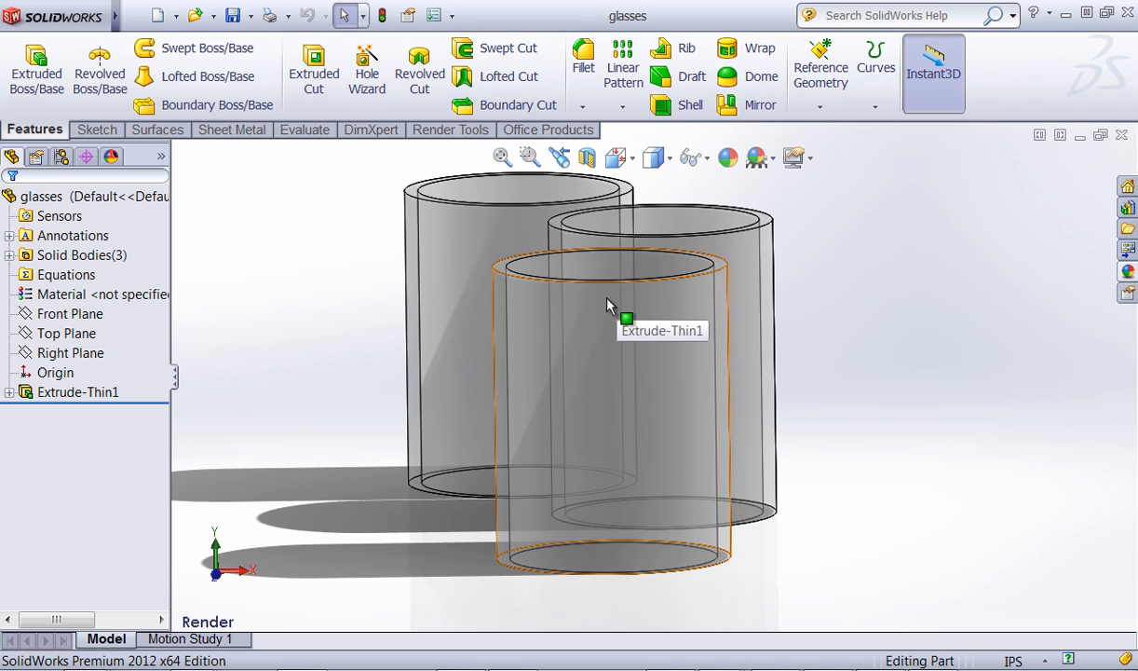
mouse_move(365, 160)
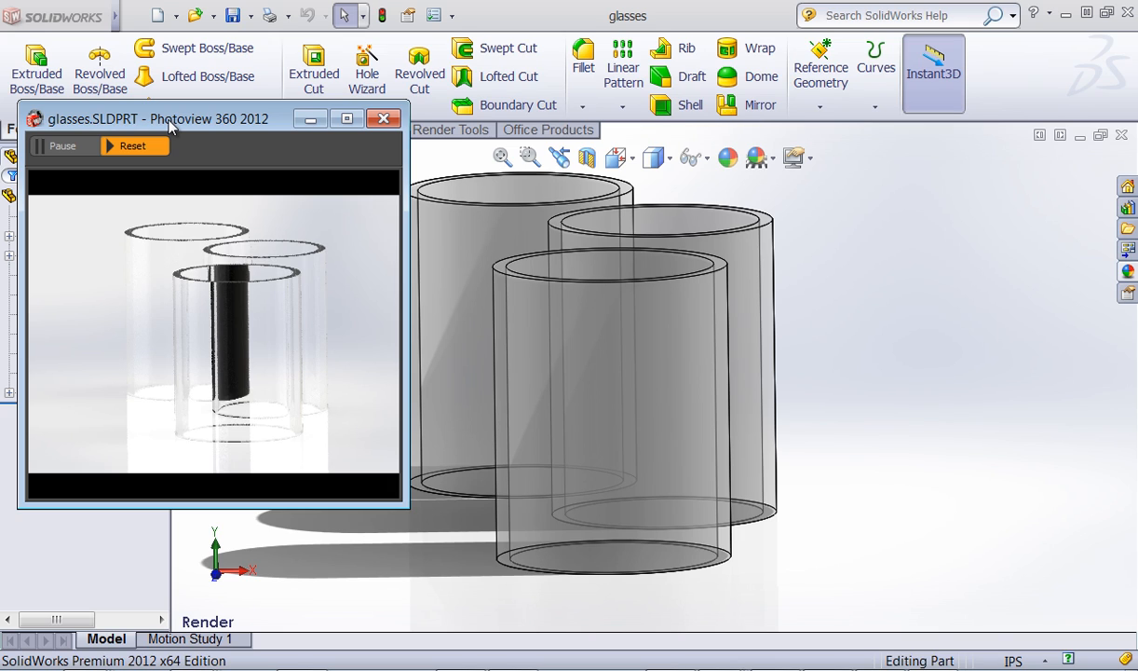
mouse_move(227, 316)
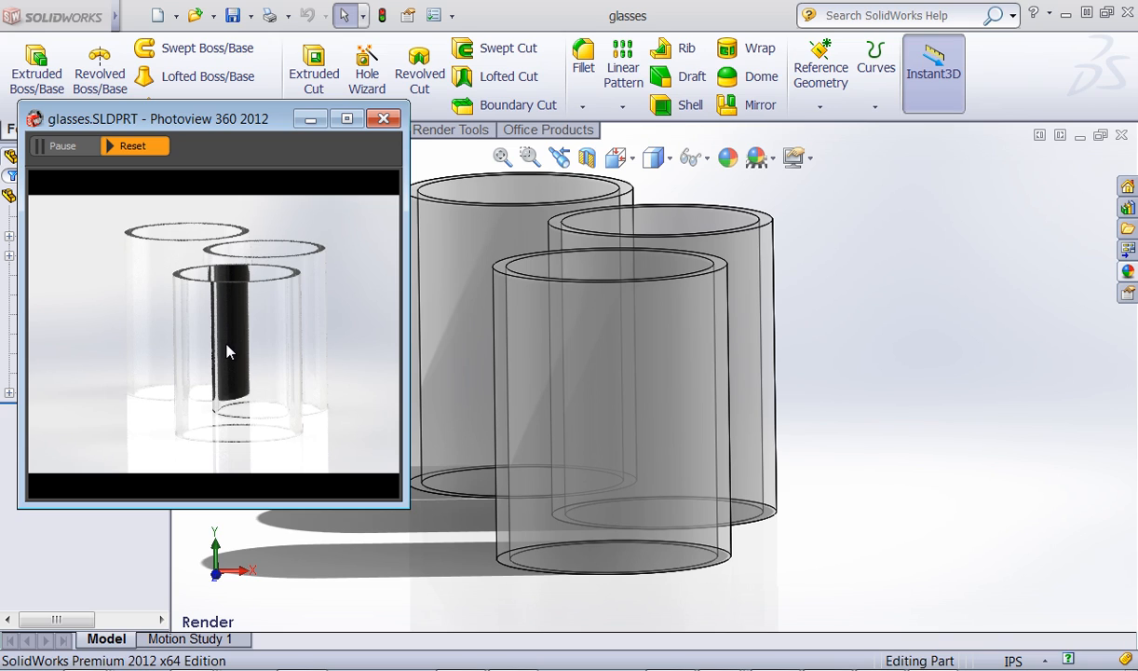
mouse_move(470, 385)
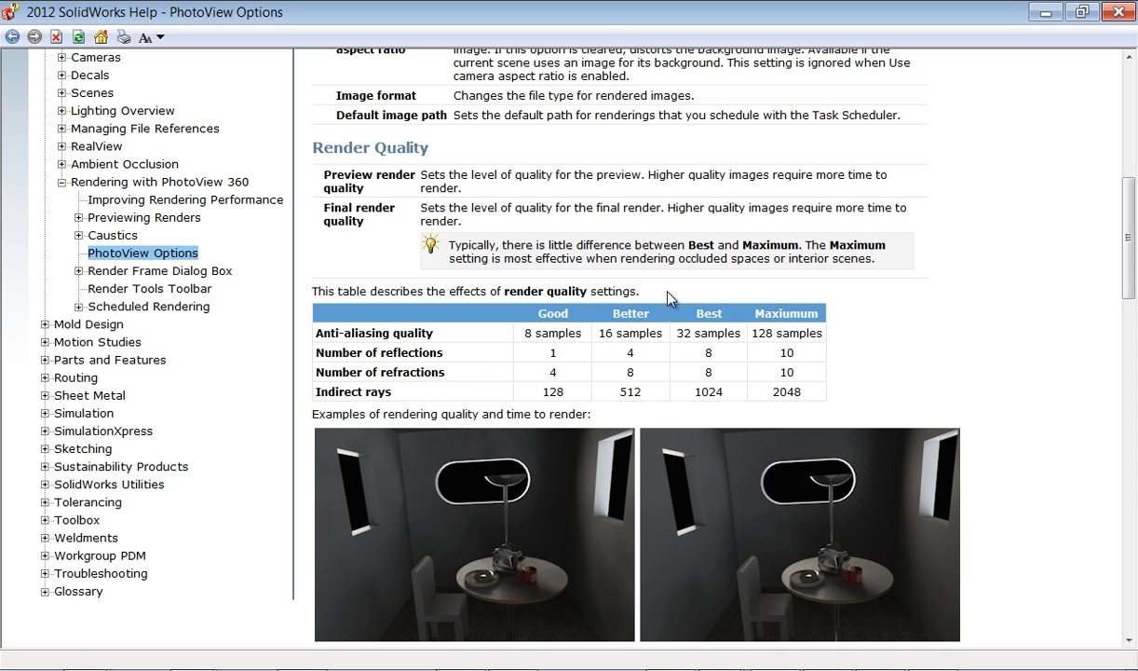
mouse_move(659, 302)
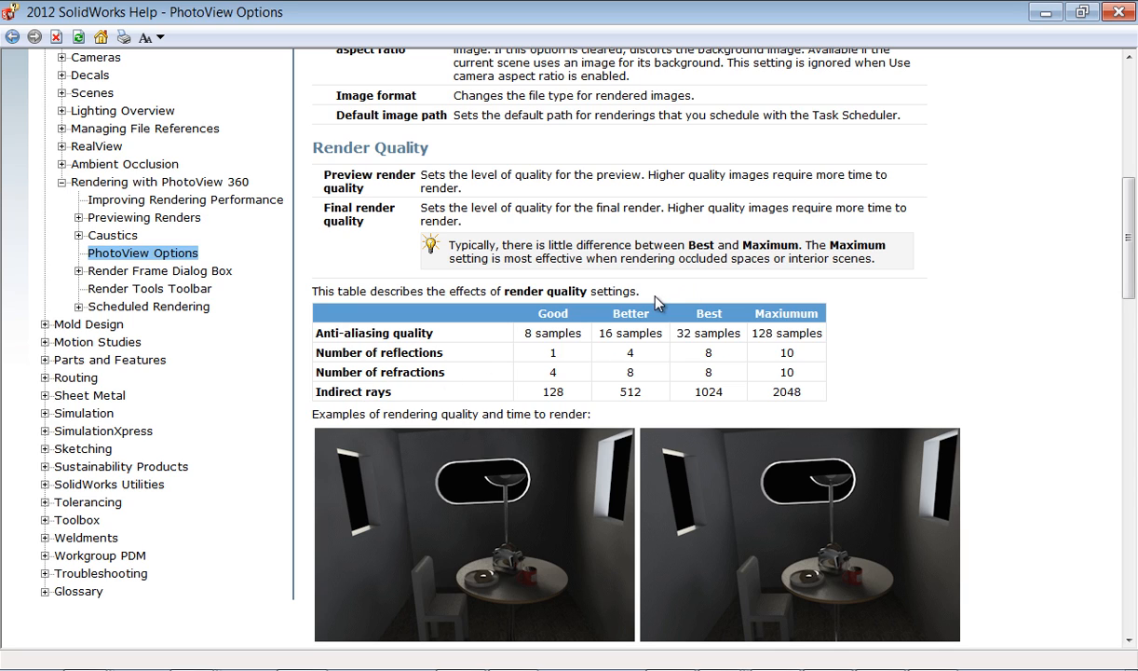
mouse_move(655, 307)
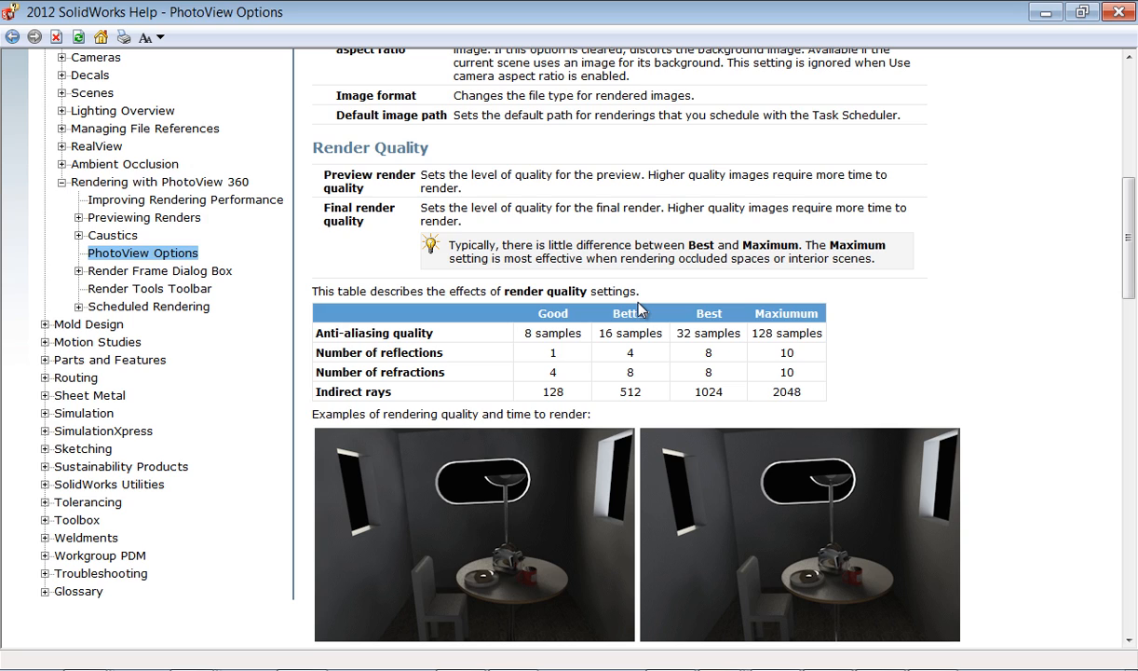
mouse_move(645, 300)
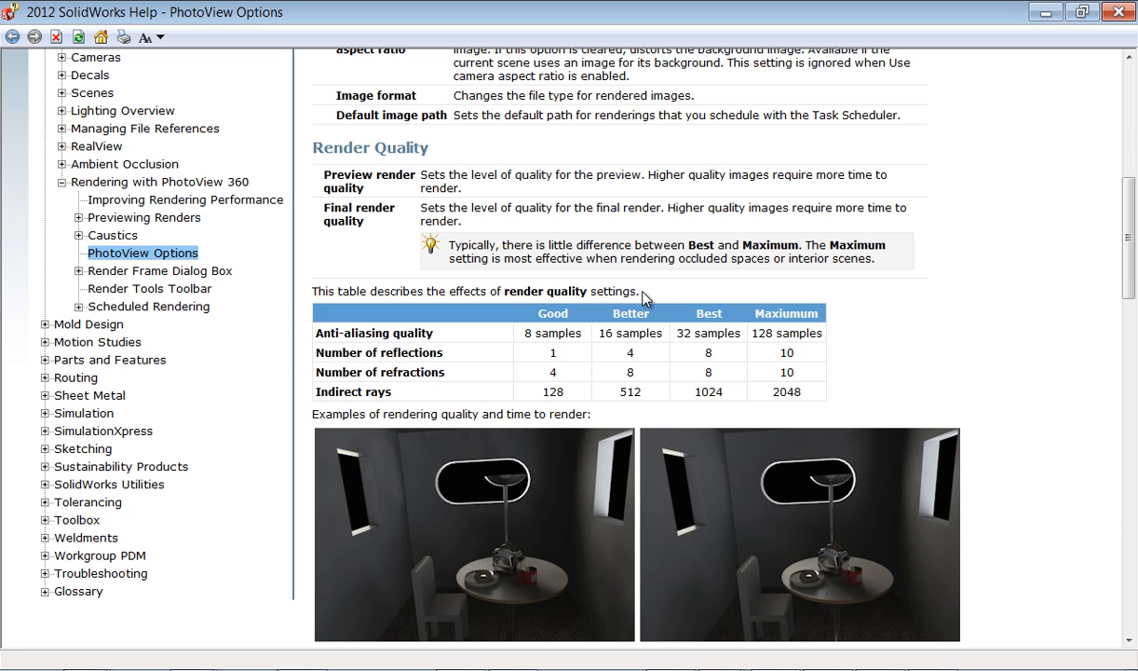
mouse_move(779, 373)
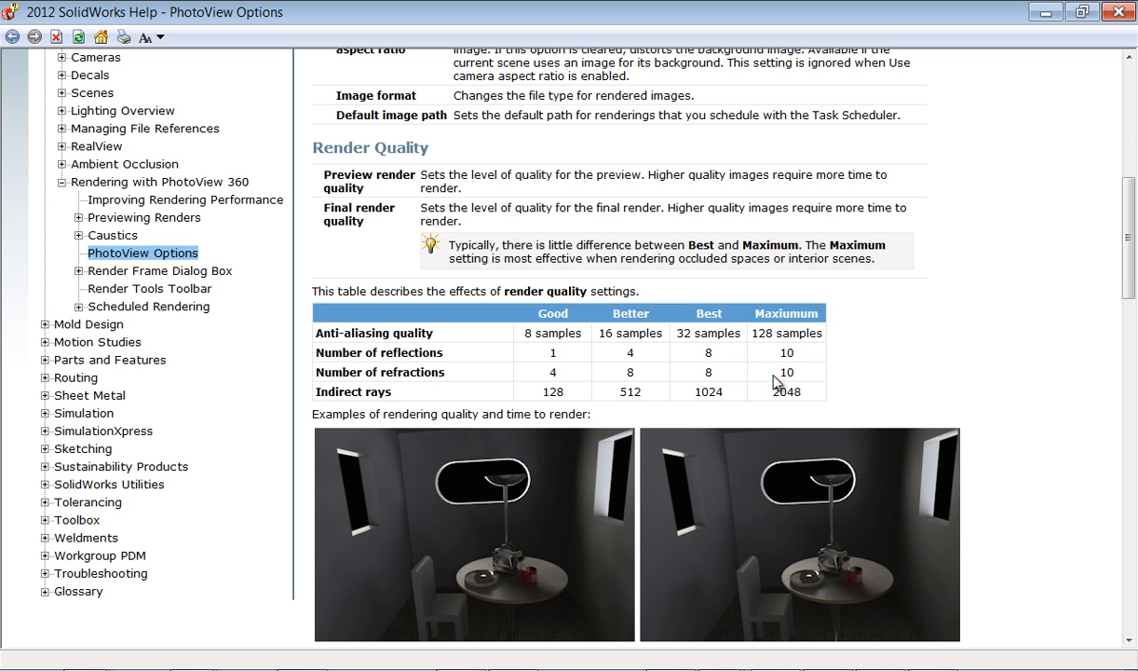
mouse_move(831, 377)
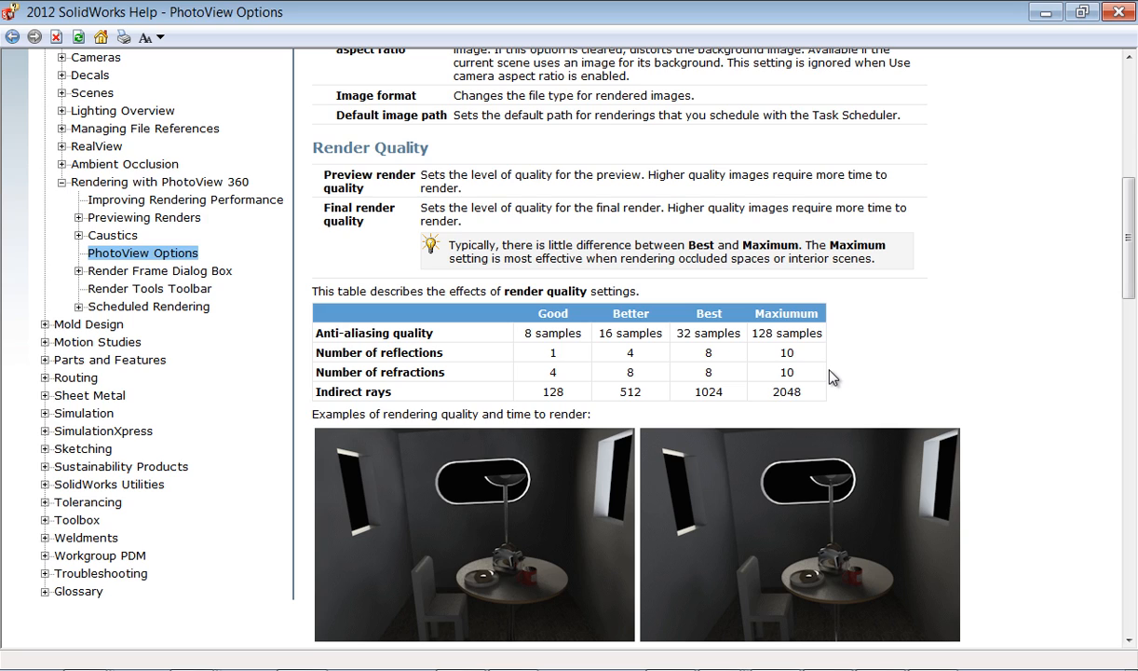
mouse_move(826, 348)
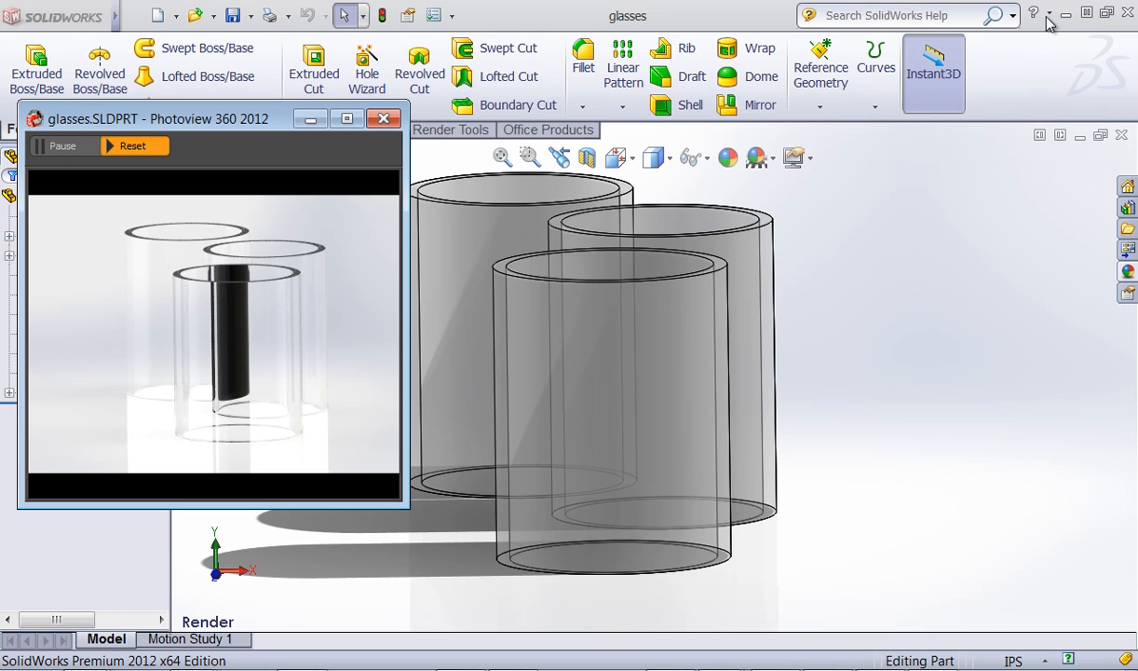
View the saved 'Refraction Limit' render showing the dark refraction band in the front cylinder.
left_click(384, 119)
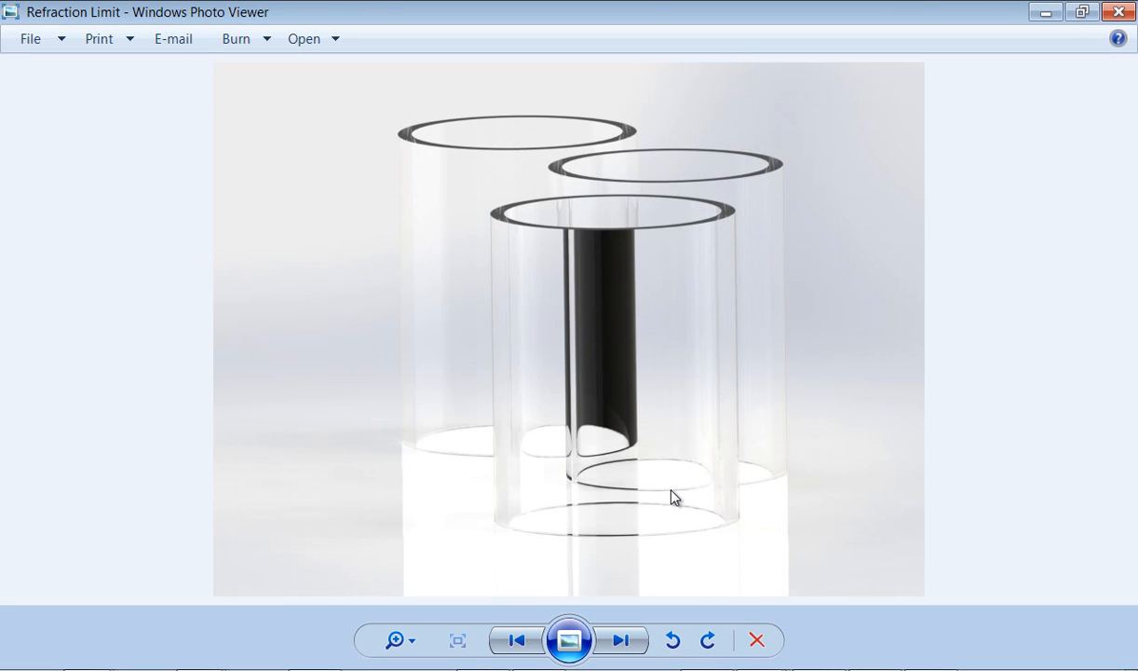
mouse_move(643, 369)
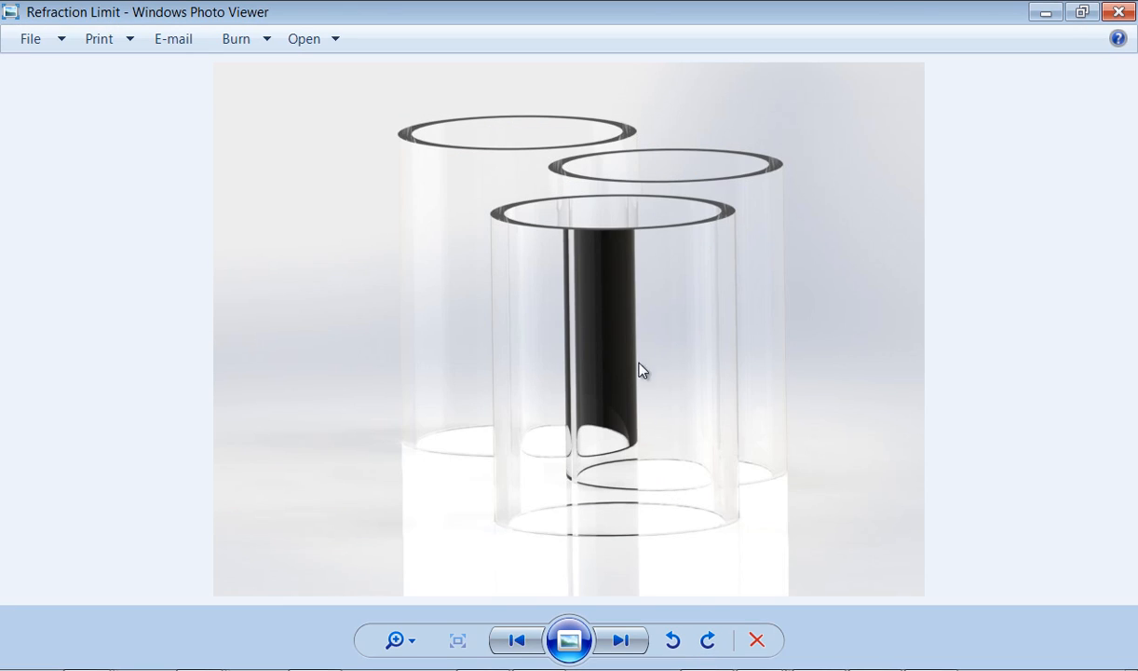
mouse_move(569, 240)
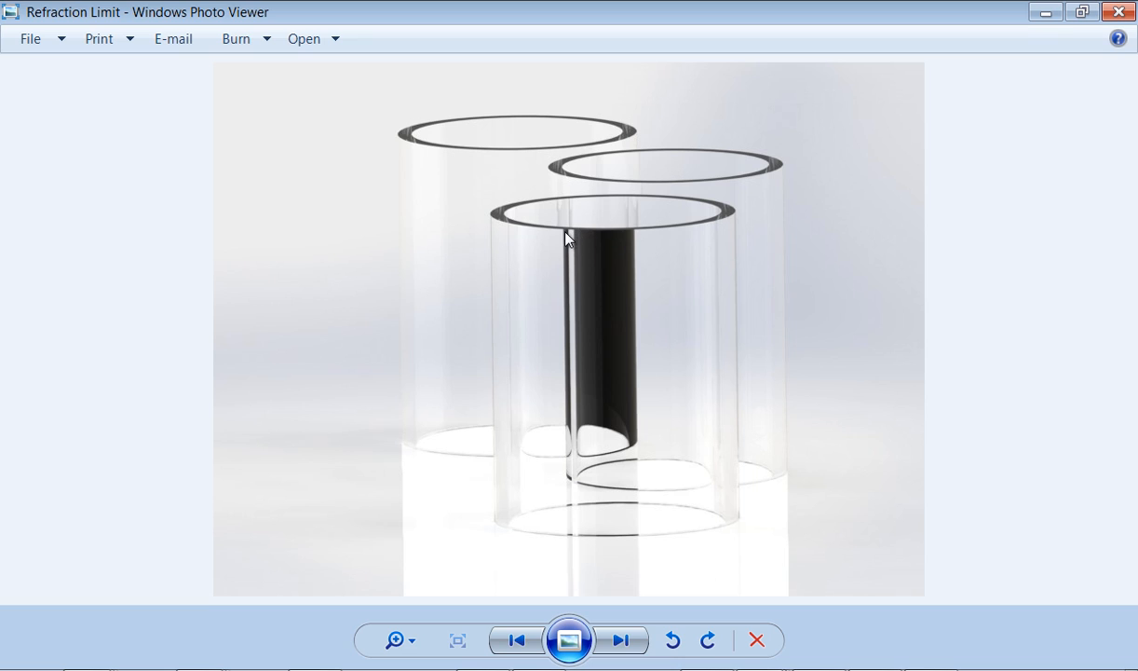
mouse_move(581, 390)
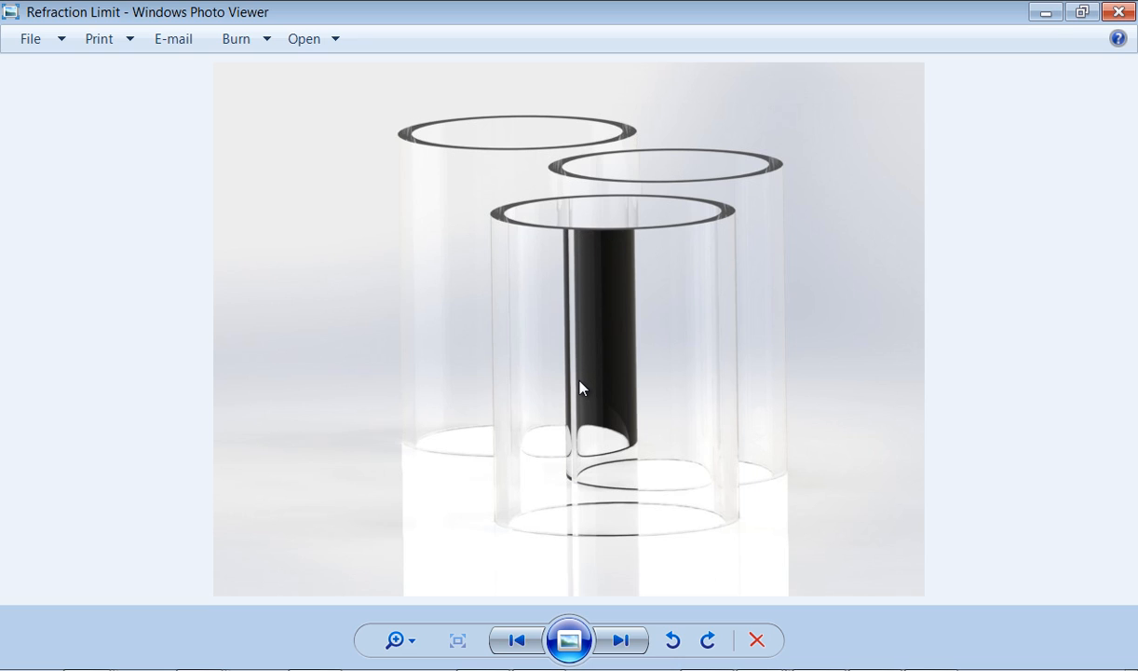
mouse_move(1021, 168)
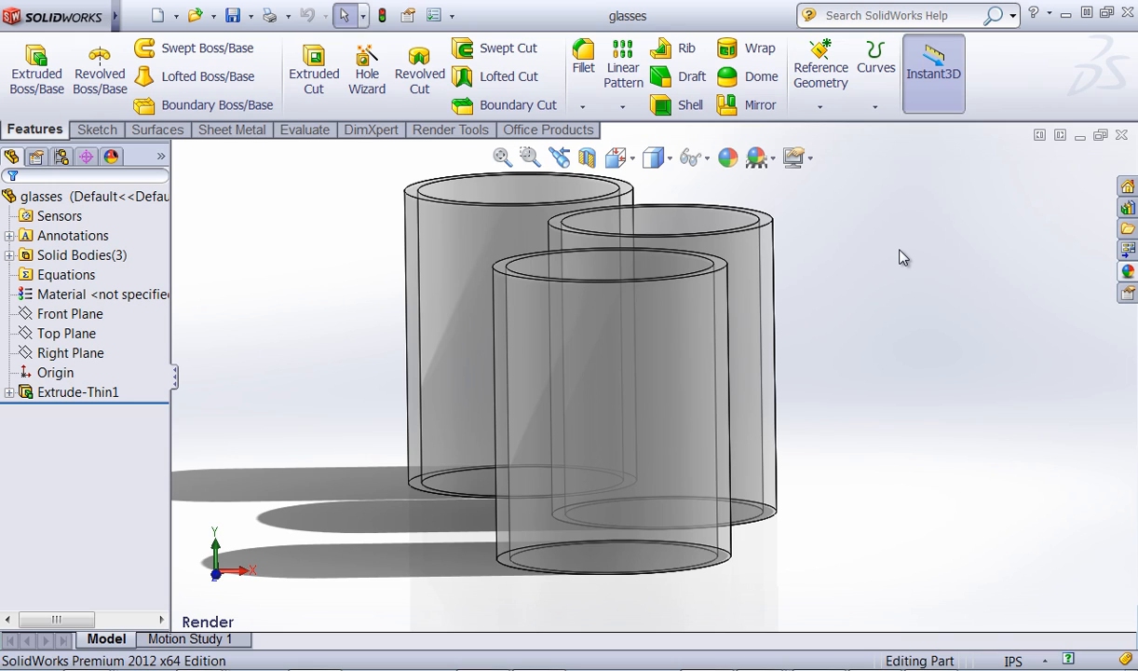
mouse_move(389, 589)
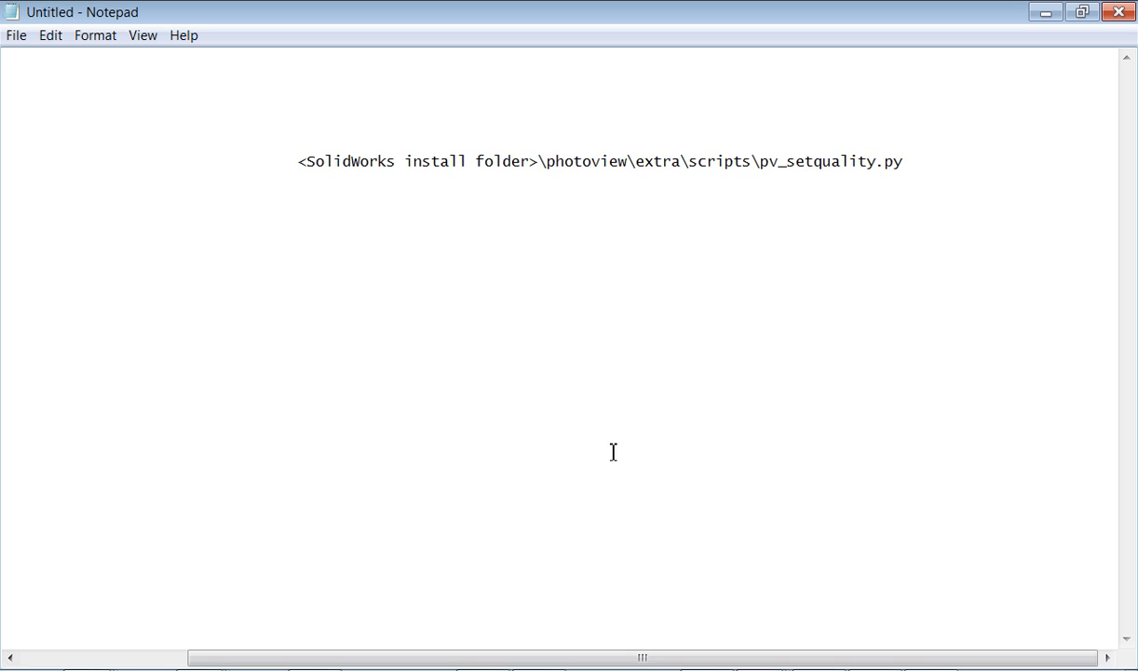
mouse_move(449, 197)
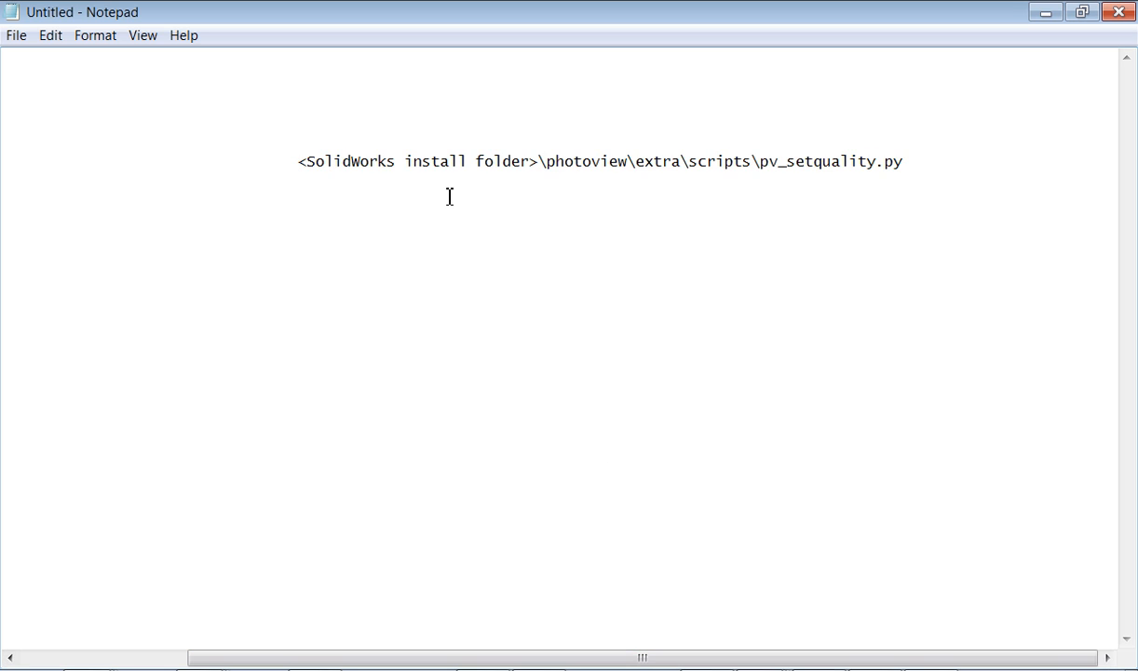
mouse_move(425, 175)
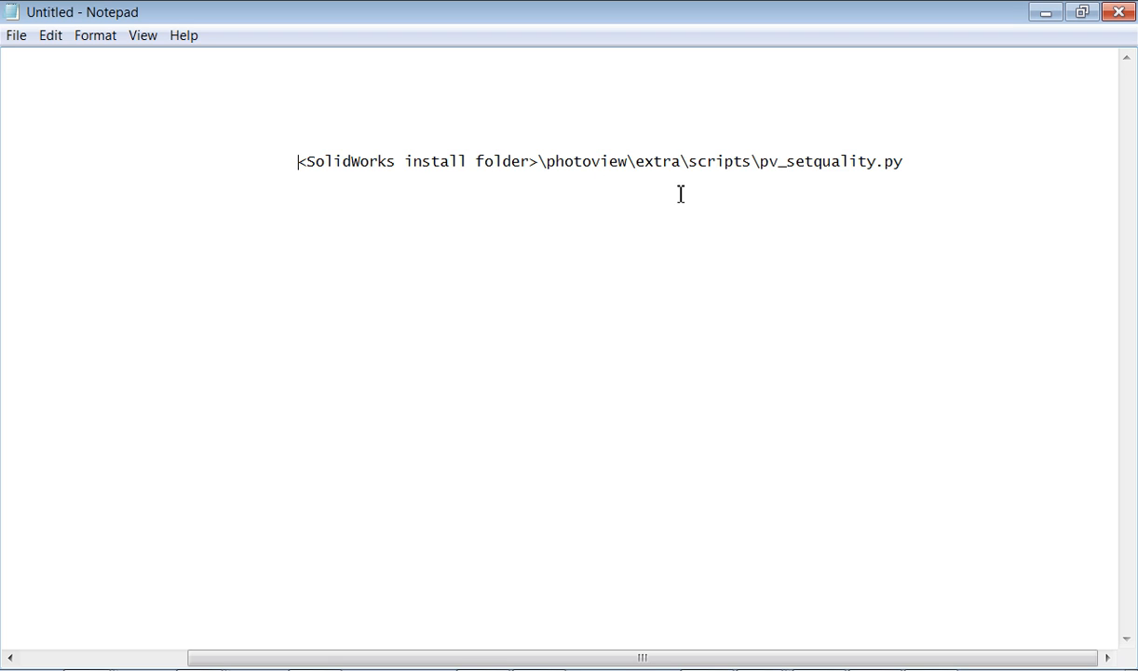
mouse_move(903, 184)
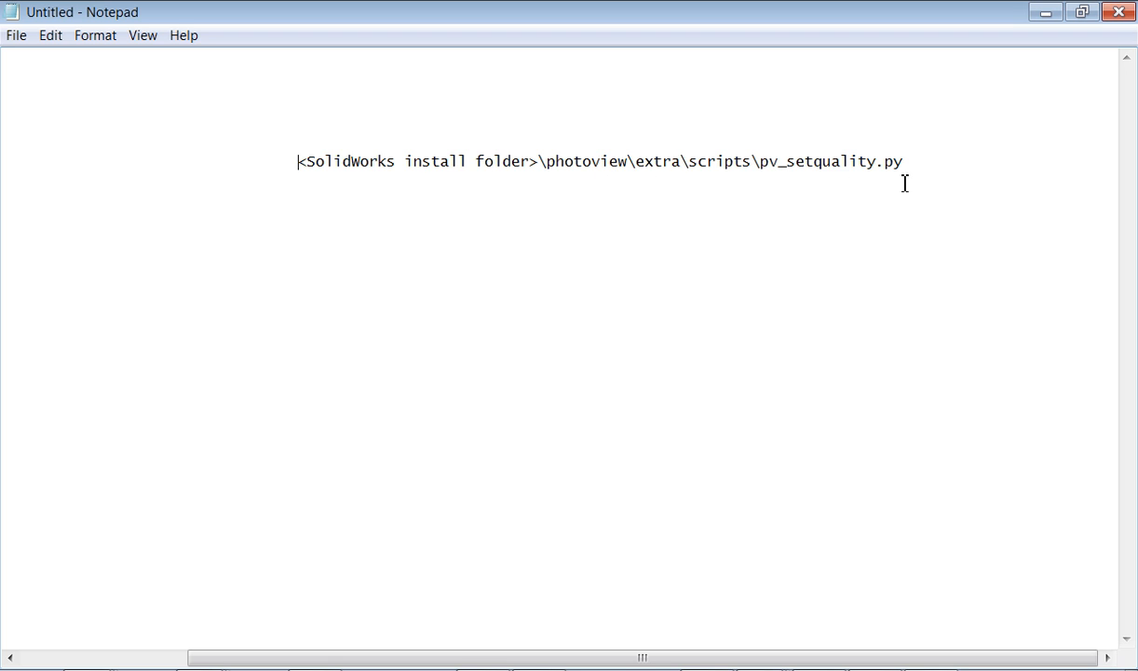
Leave the Notepad path note and bring up a file explorer listing the system drive's folders.
left_click(9, 667)
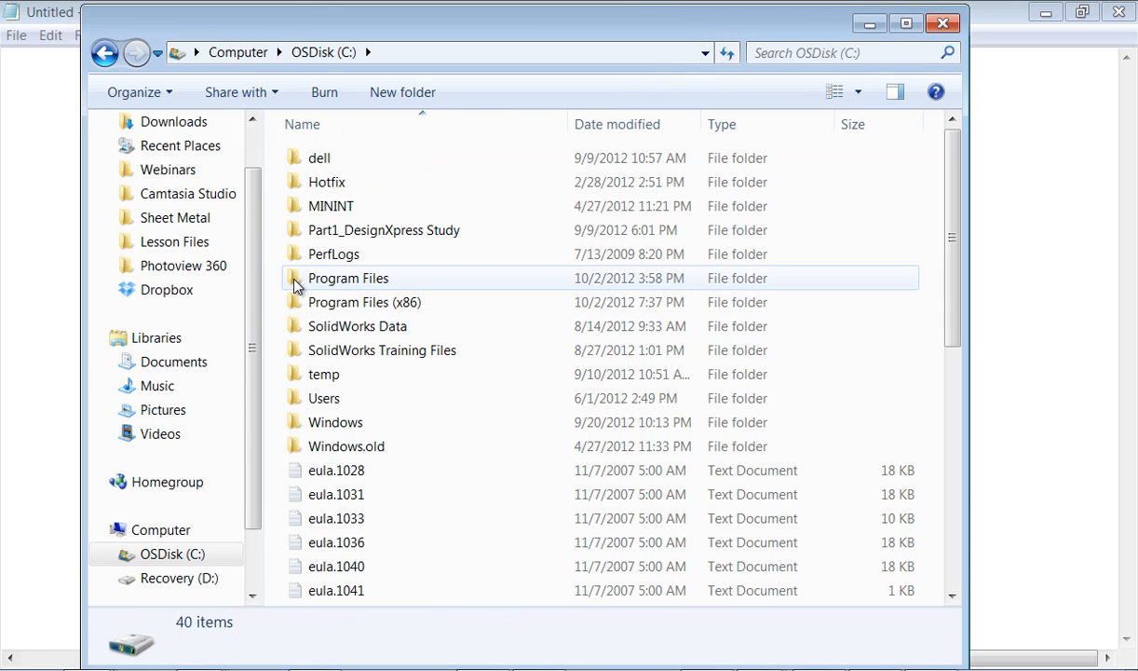
Browse to Program Files\SolidWorks Corp\SolidWorks\photoview\extra\scripts and bring up file actions for pv_setquality.
double_click(348, 277)
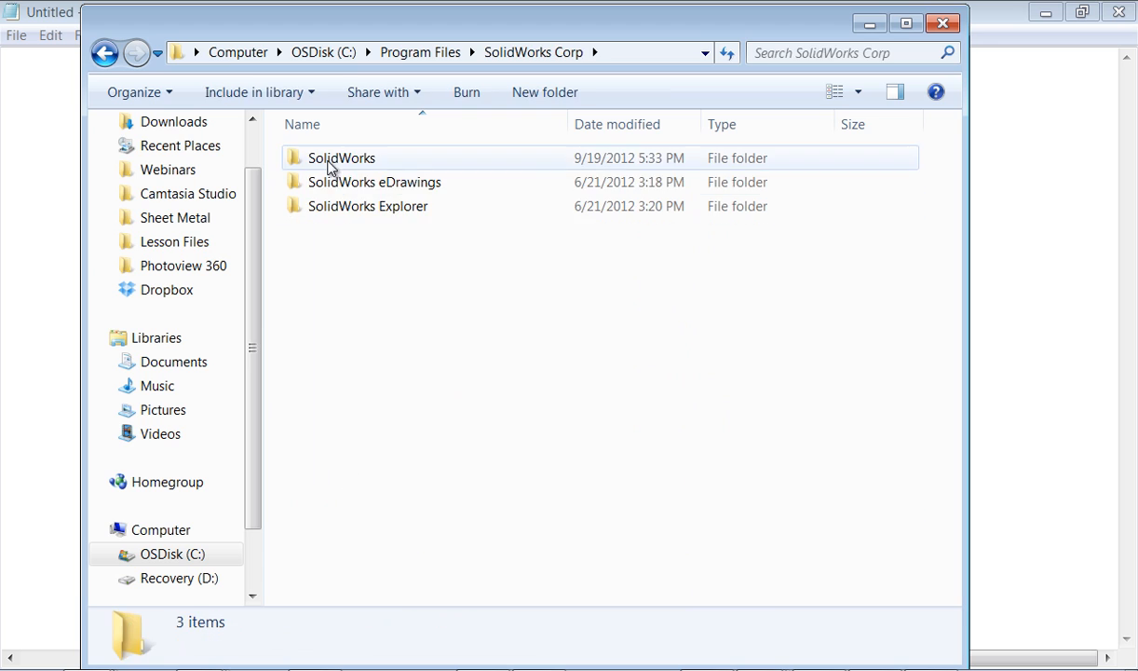
double_click(341, 157)
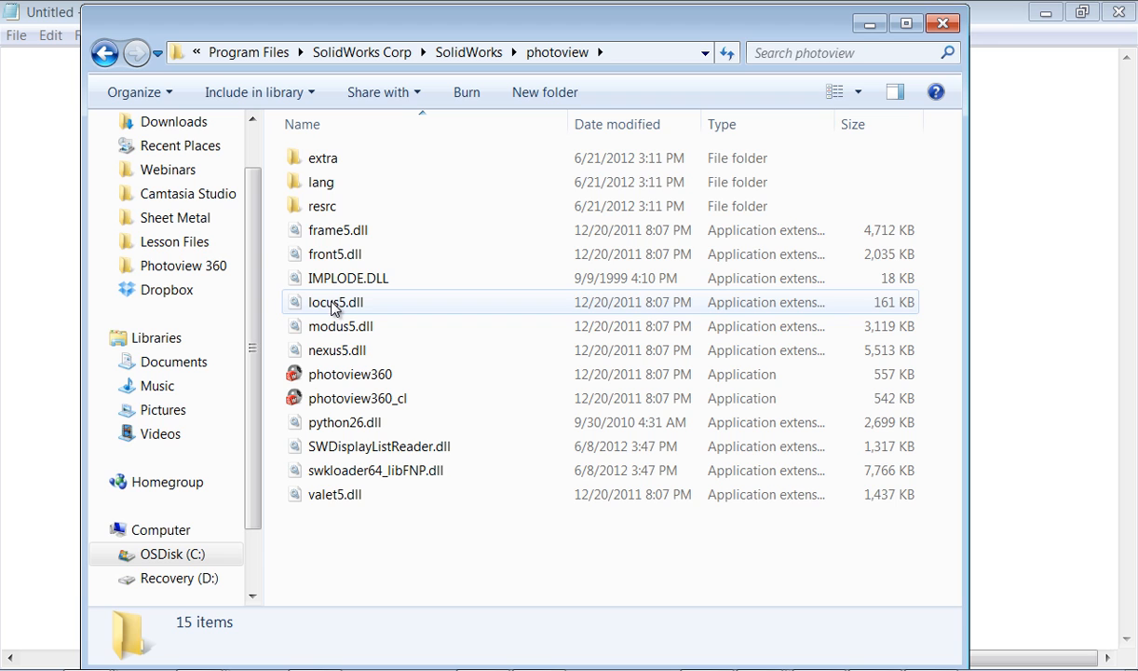
double_click(324, 157)
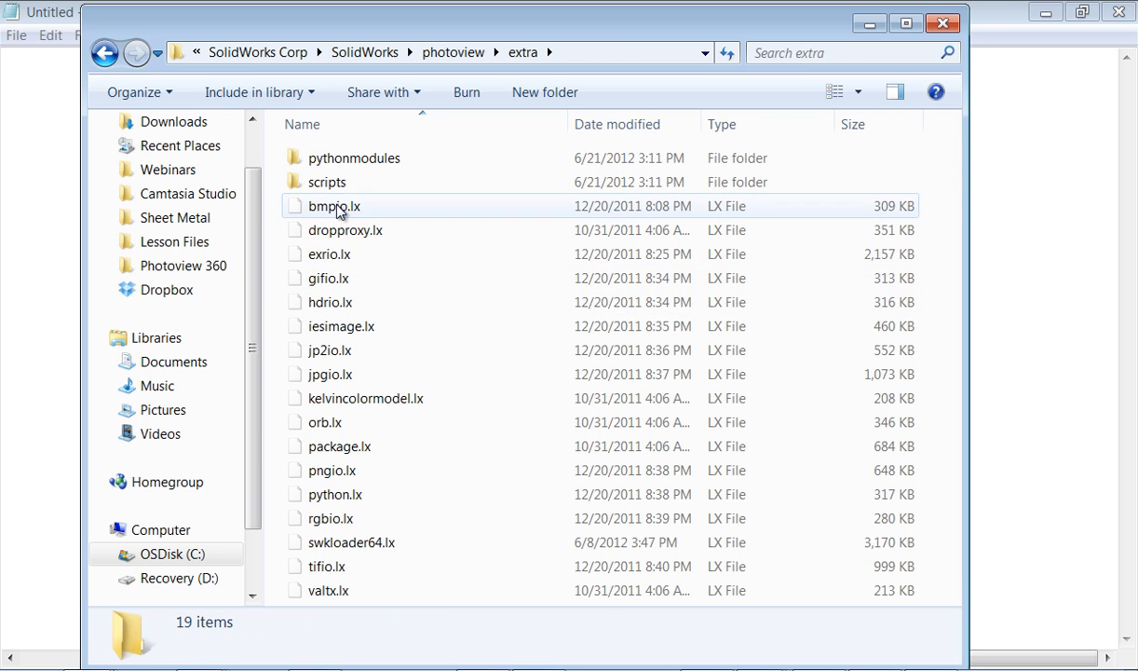
double_click(328, 183)
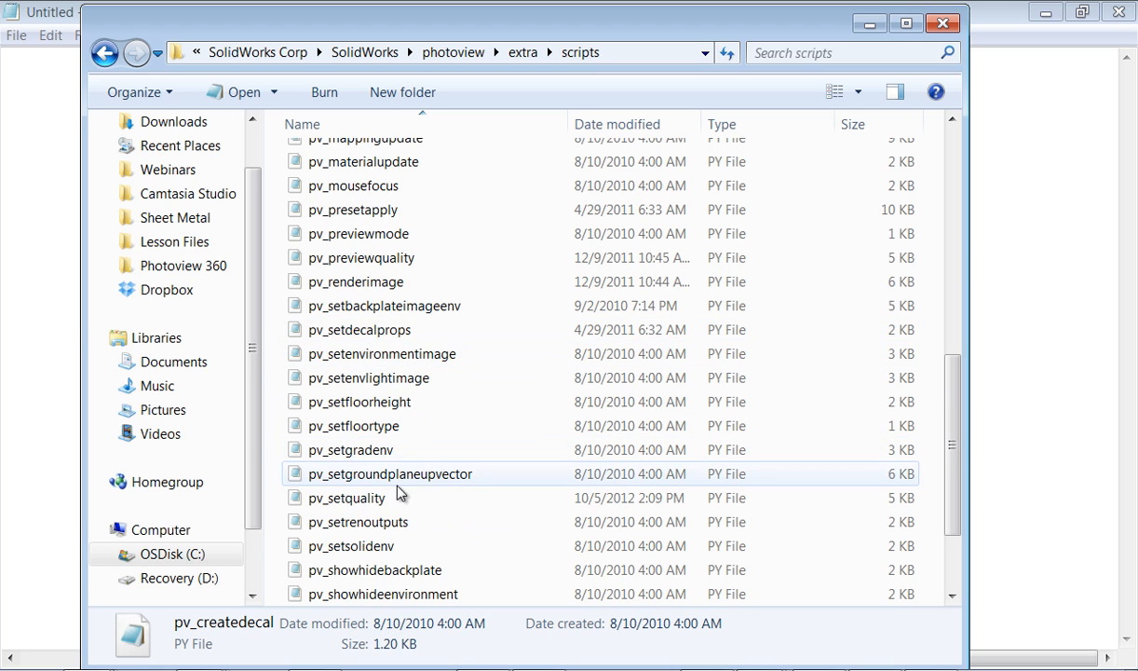
scroll("down", 3)
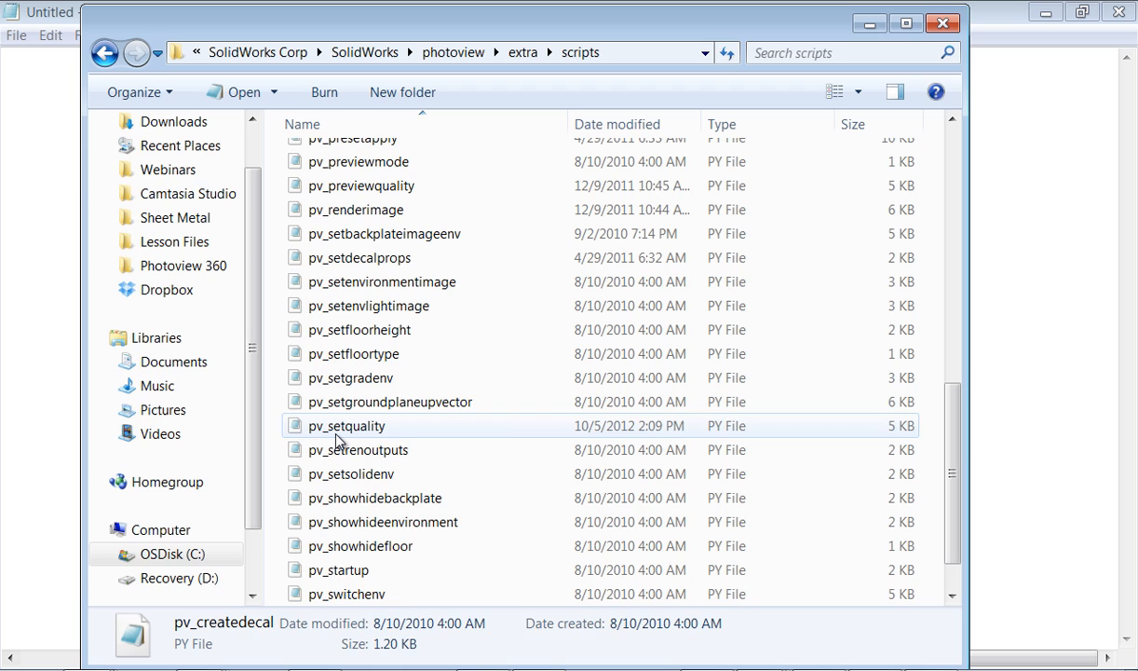
left_click(347, 425)
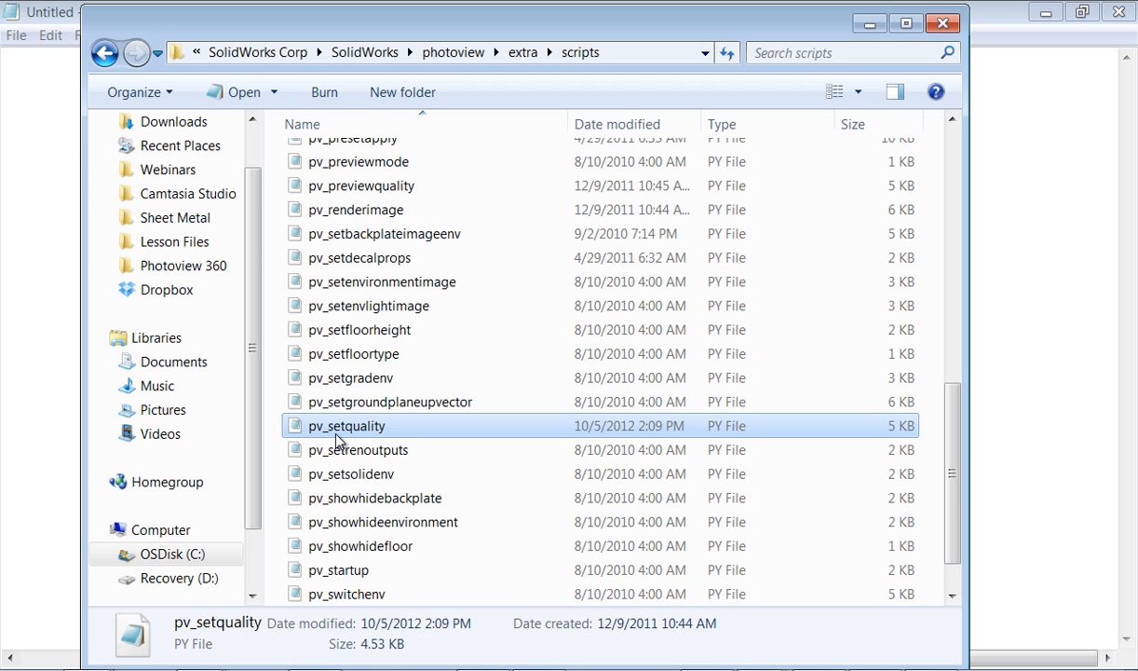
right_click(346, 425)
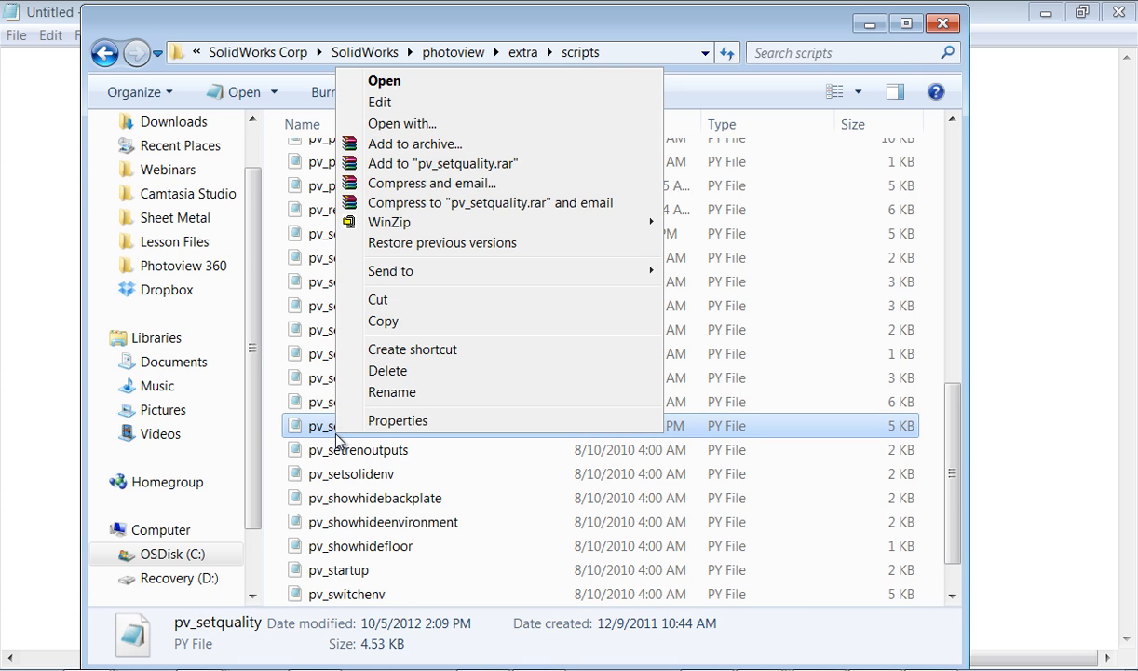
mouse_move(414, 143)
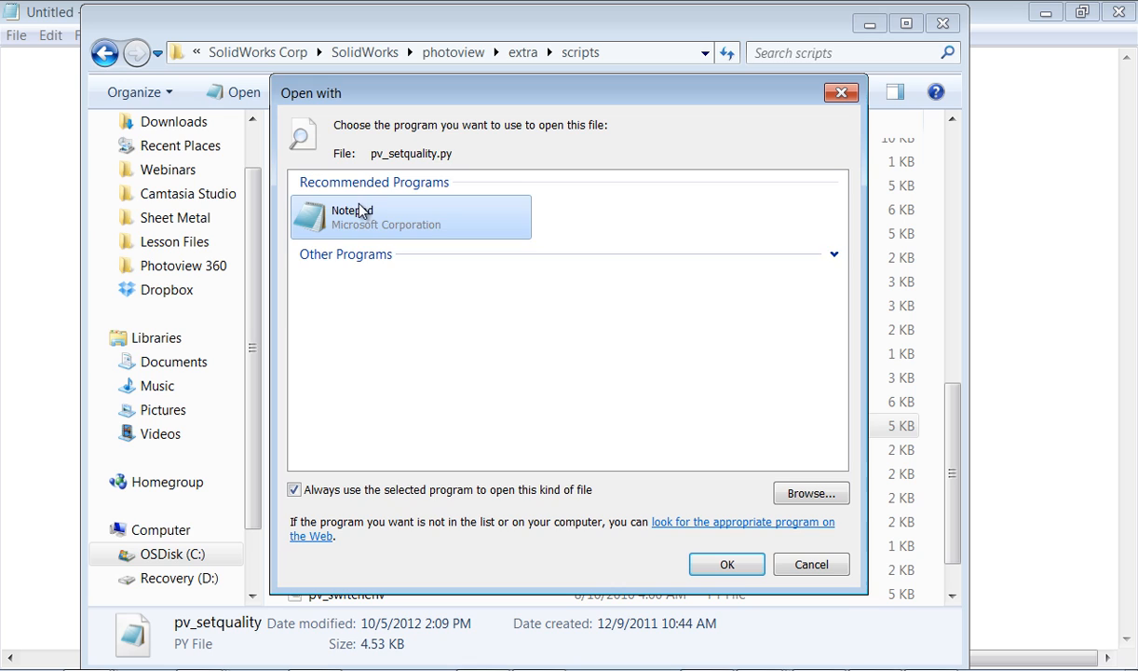
Open pv_setquality.py in Notepad and read its quality dictionary down to the 'max' block.
left_click(727, 562)
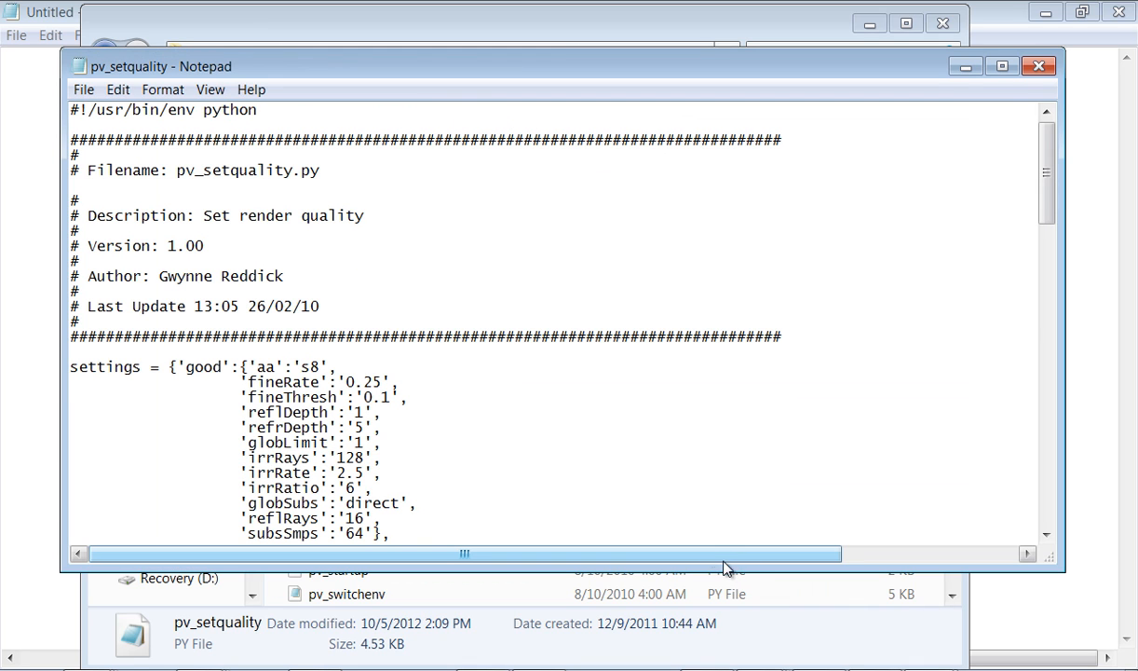
mouse_move(646, 513)
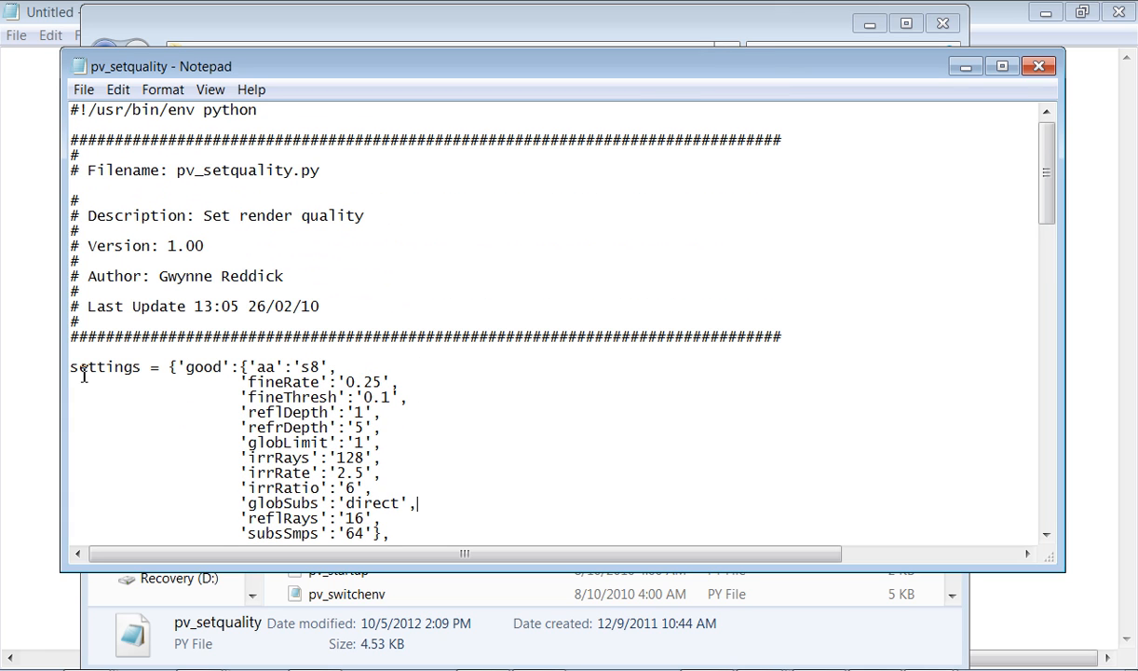
scroll("down", 3)
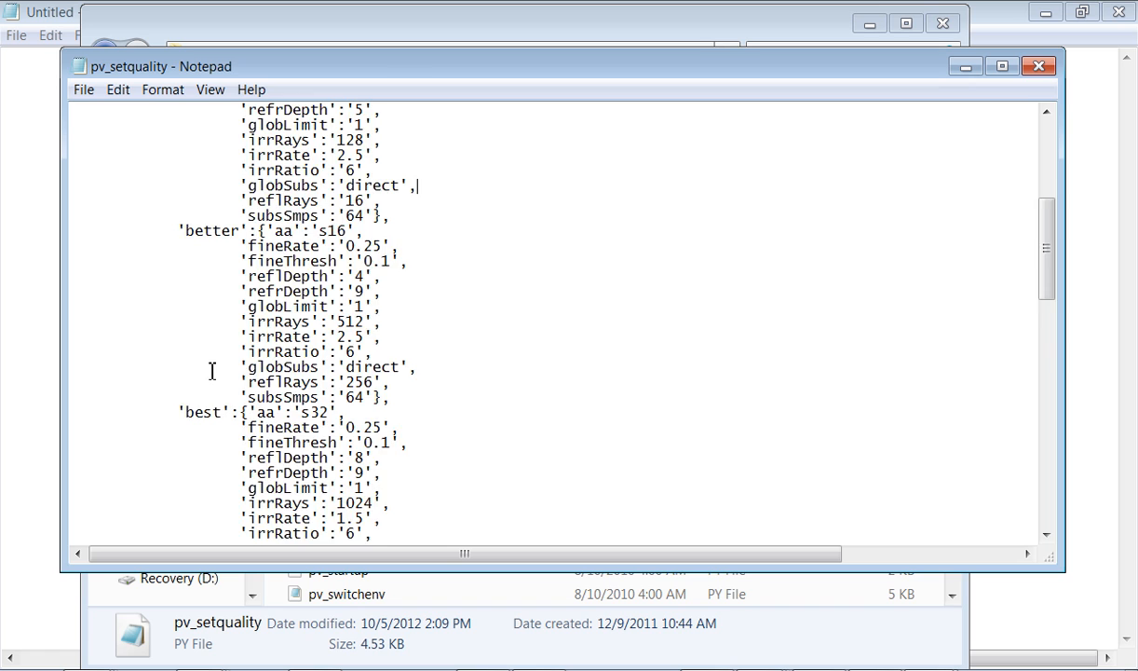
scroll("down", 3)
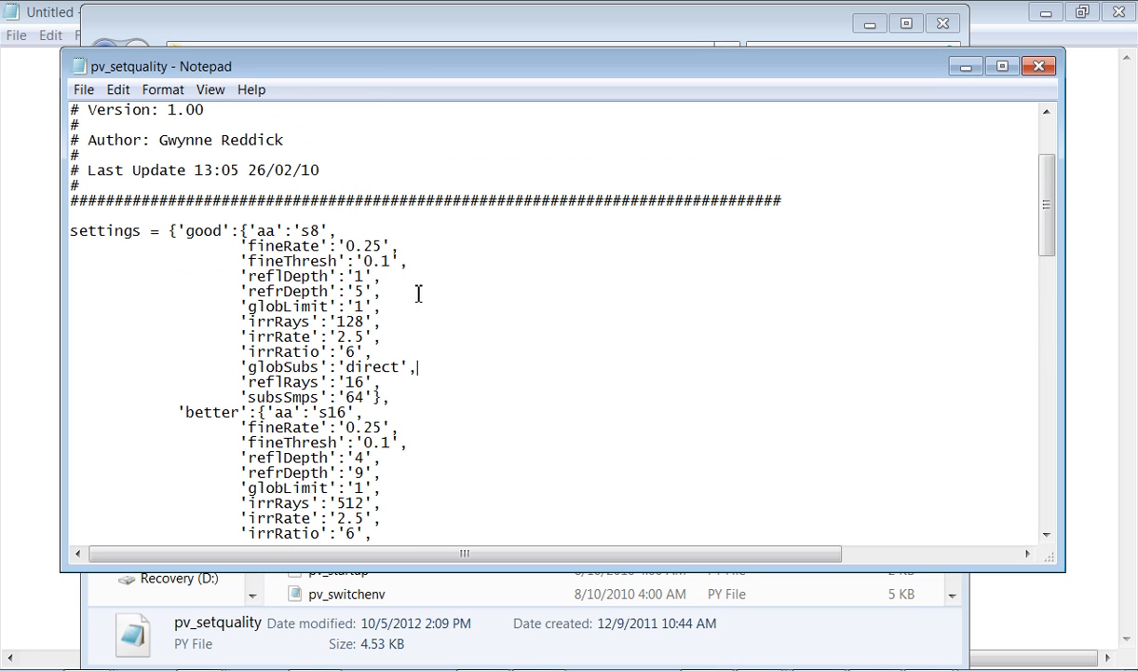
scroll("down", 3)
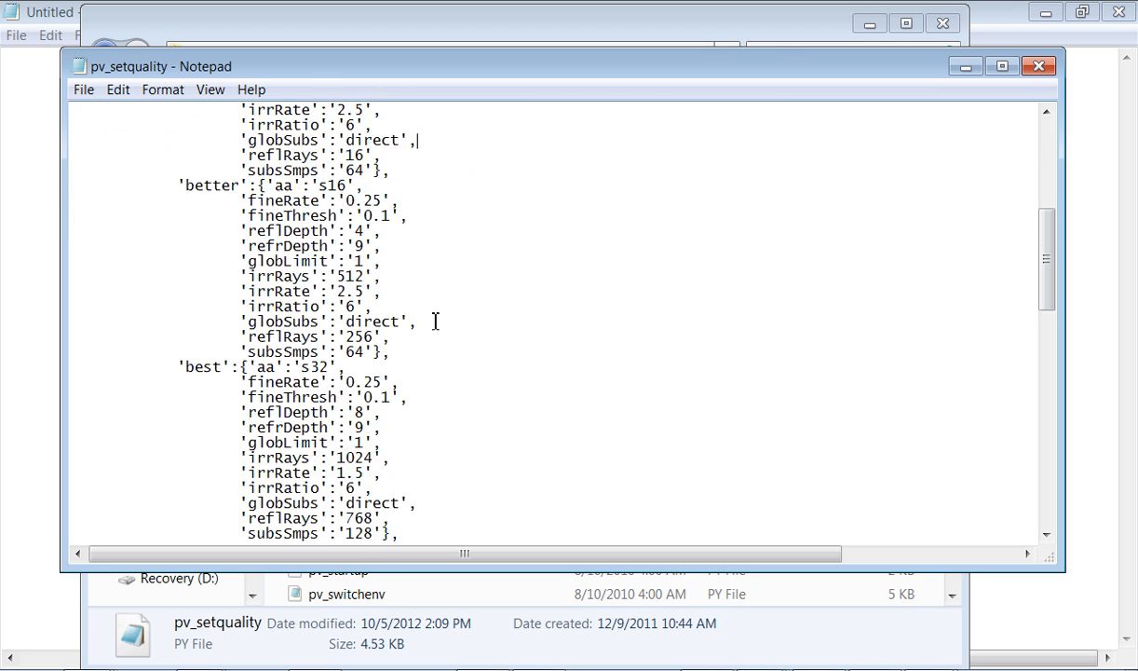
scroll("down", 3)
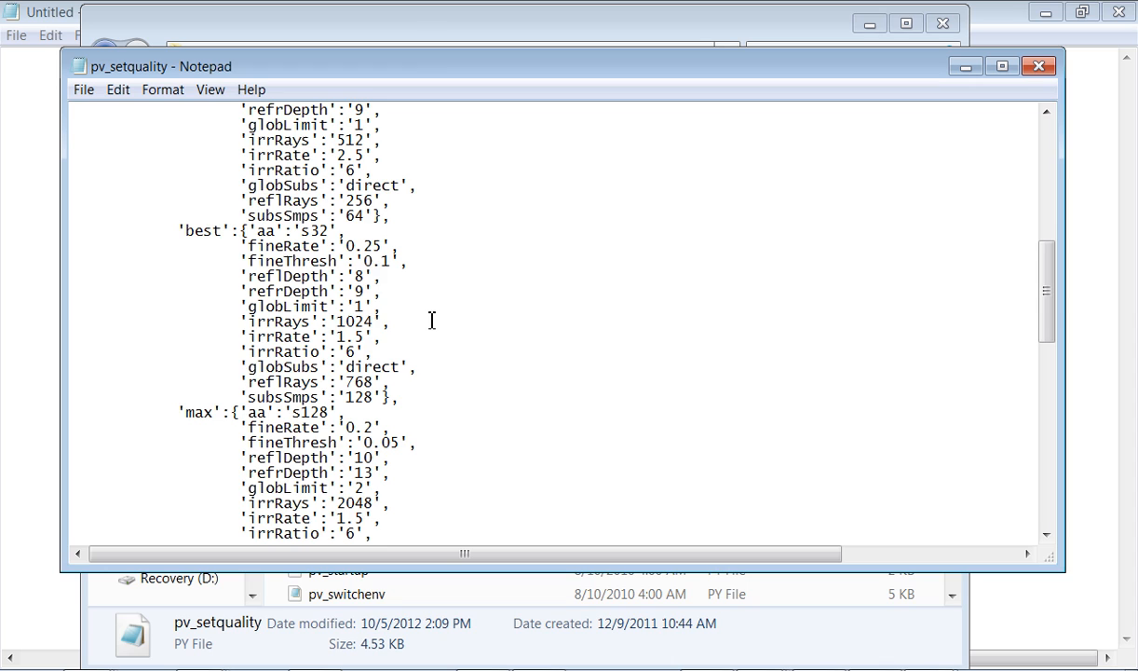
scroll("down", 3)
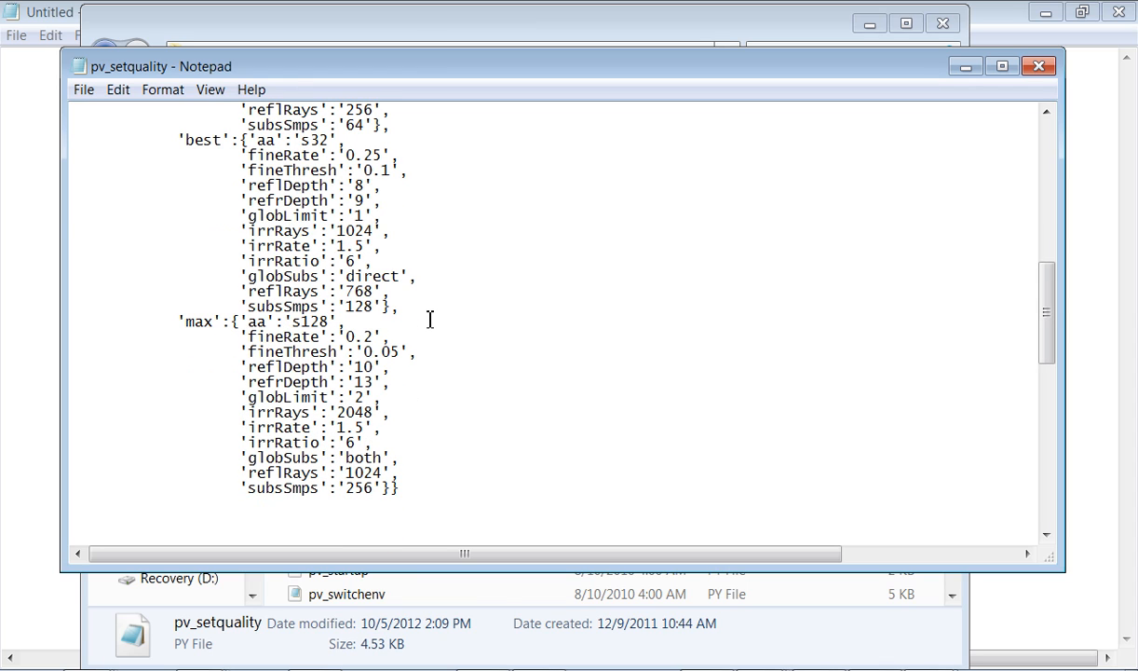
left_click(82, 89)
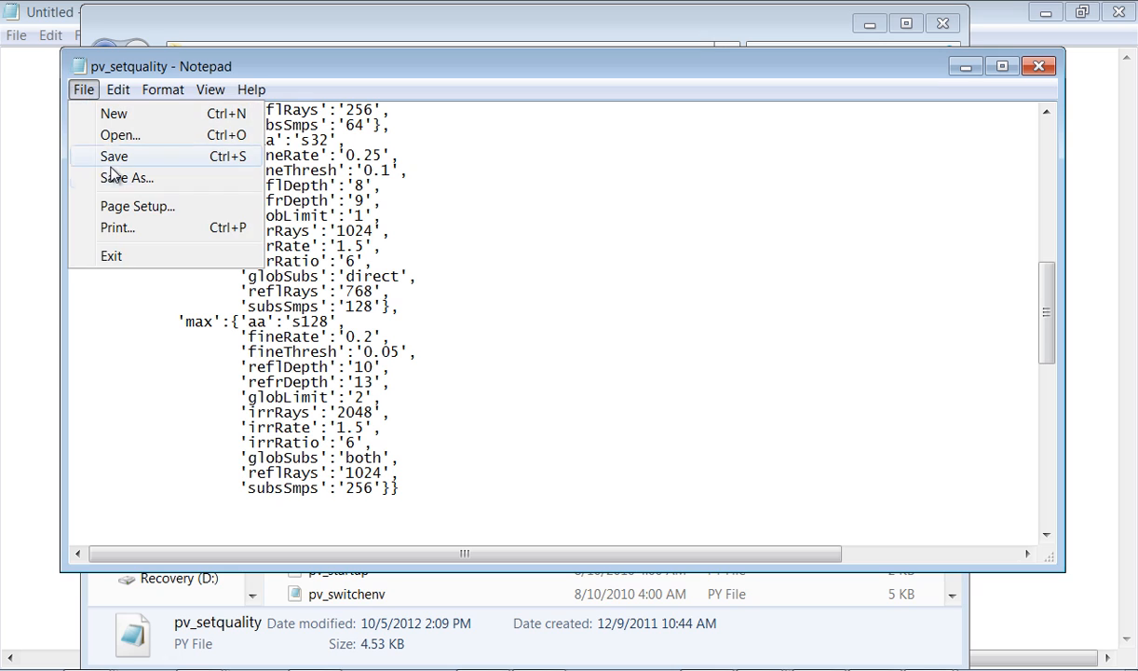
mouse_move(127, 179)
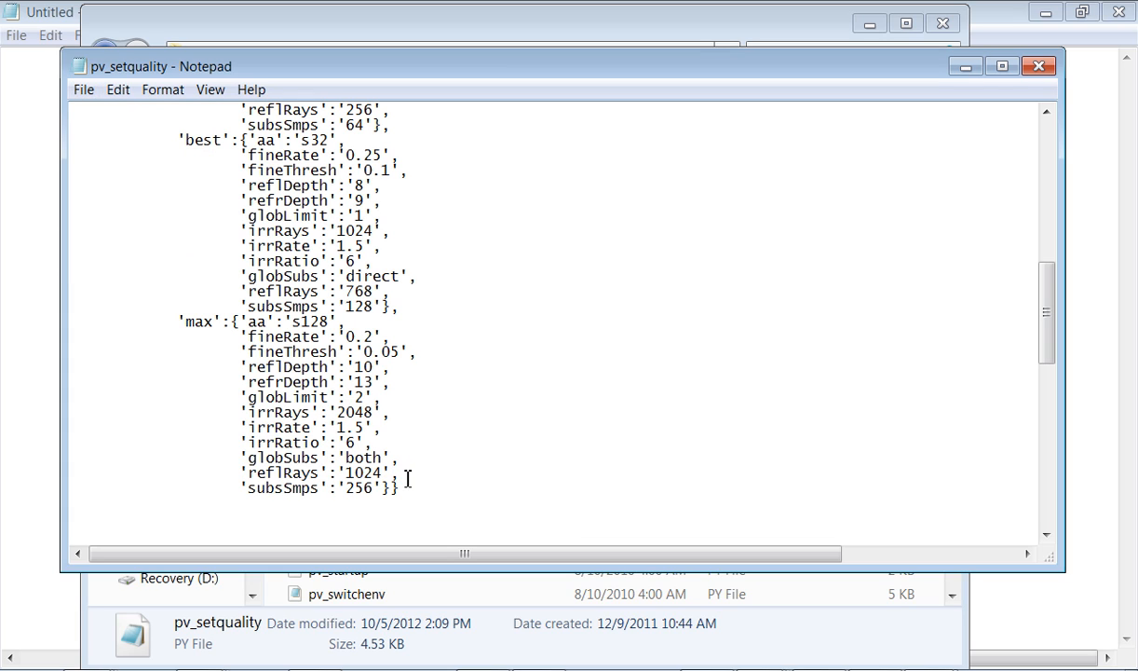
mouse_move(302, 376)
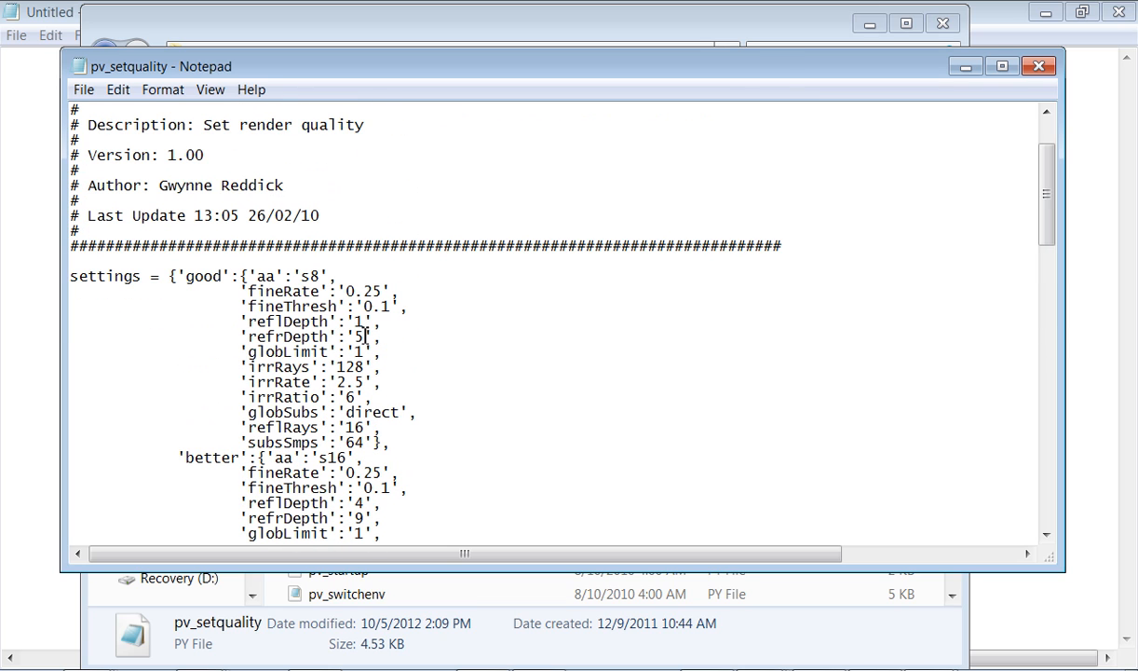
Edit the 'max' preset's refrDepth value to 13.
scroll("down", 3)
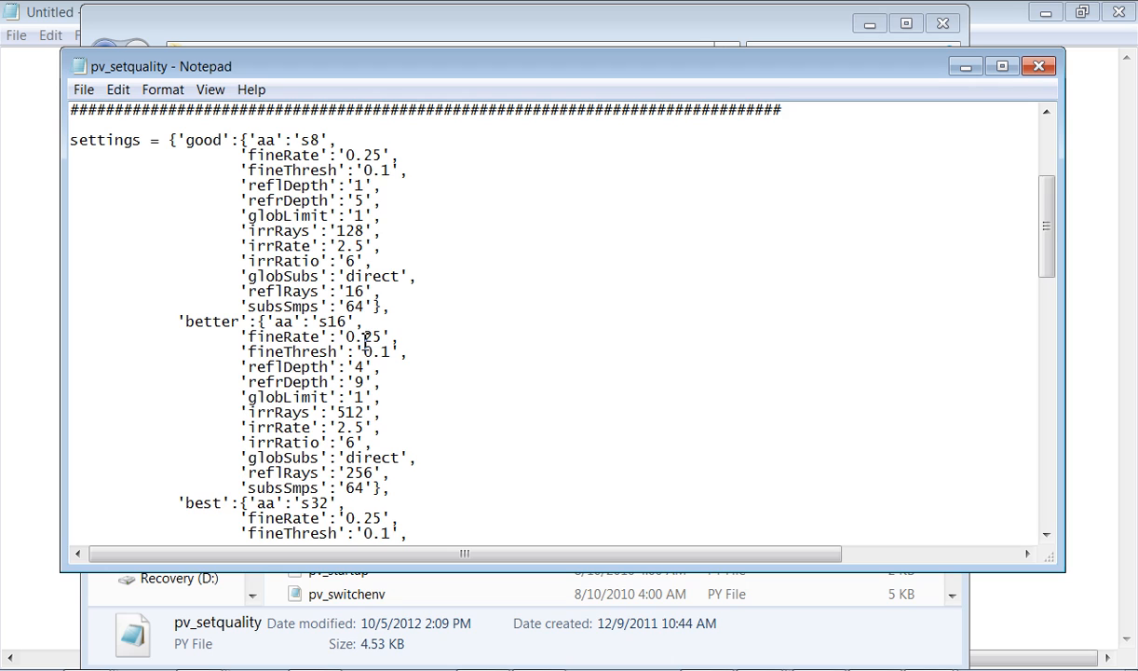
scroll("down", 3)
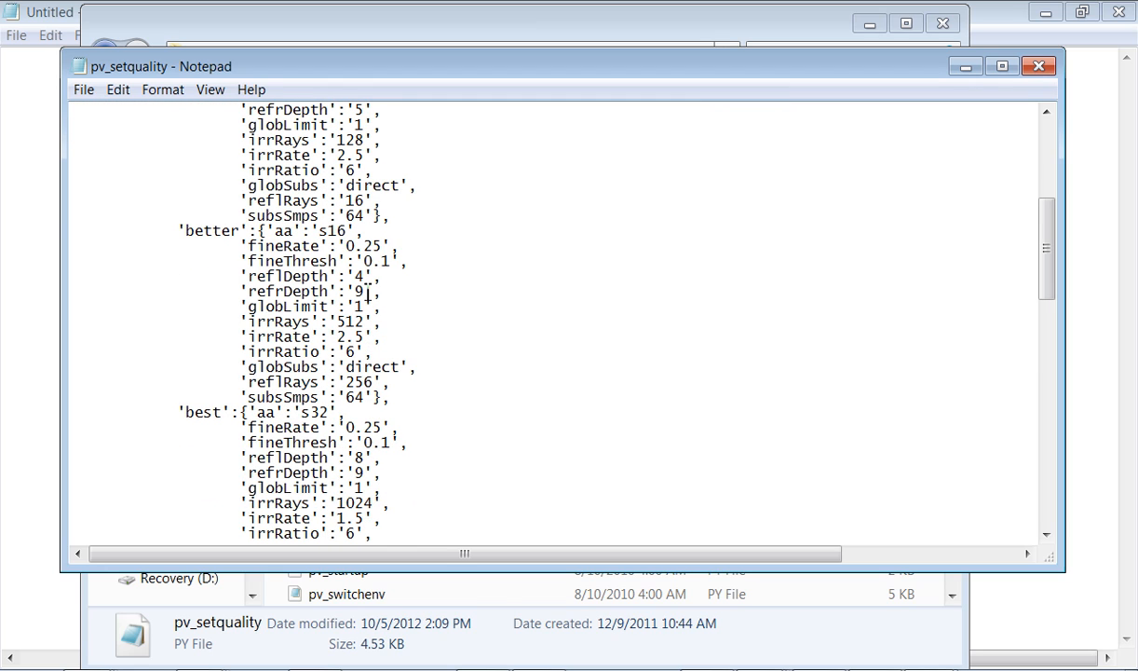
scroll("down", 3)
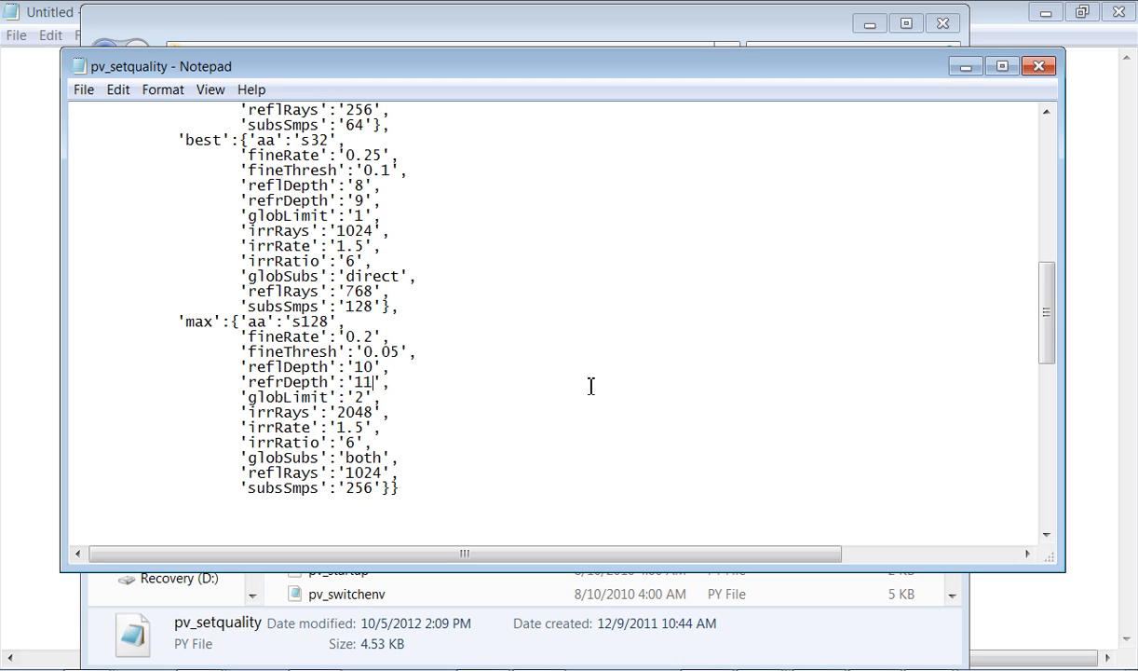
type("3")
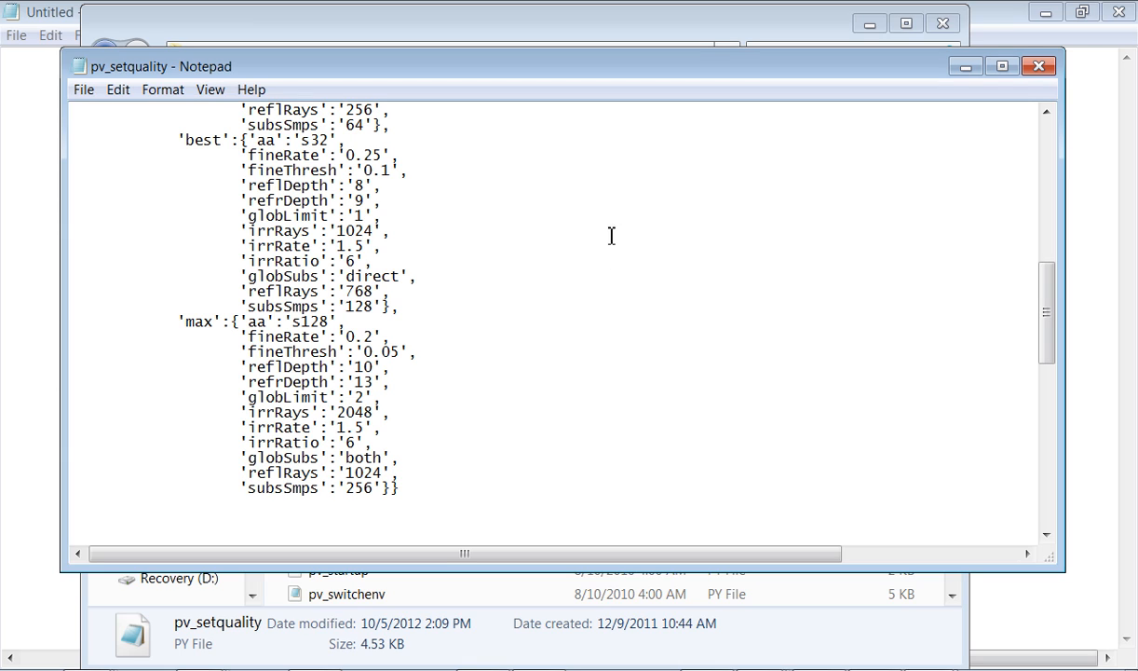
mouse_move(364, 380)
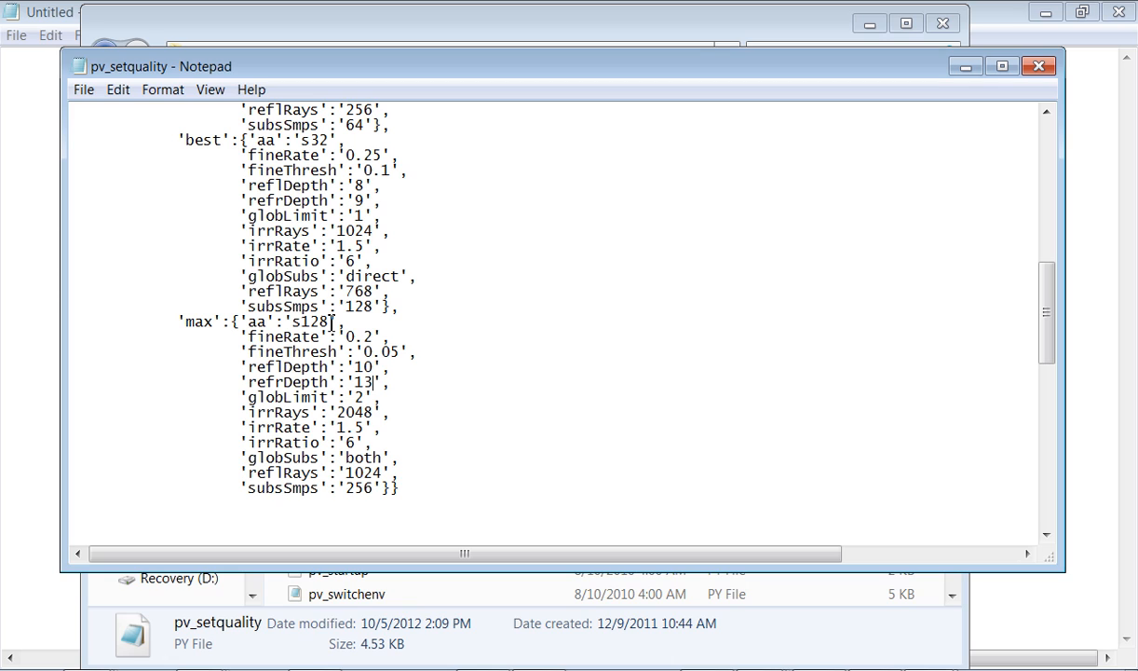
mouse_move(458, 380)
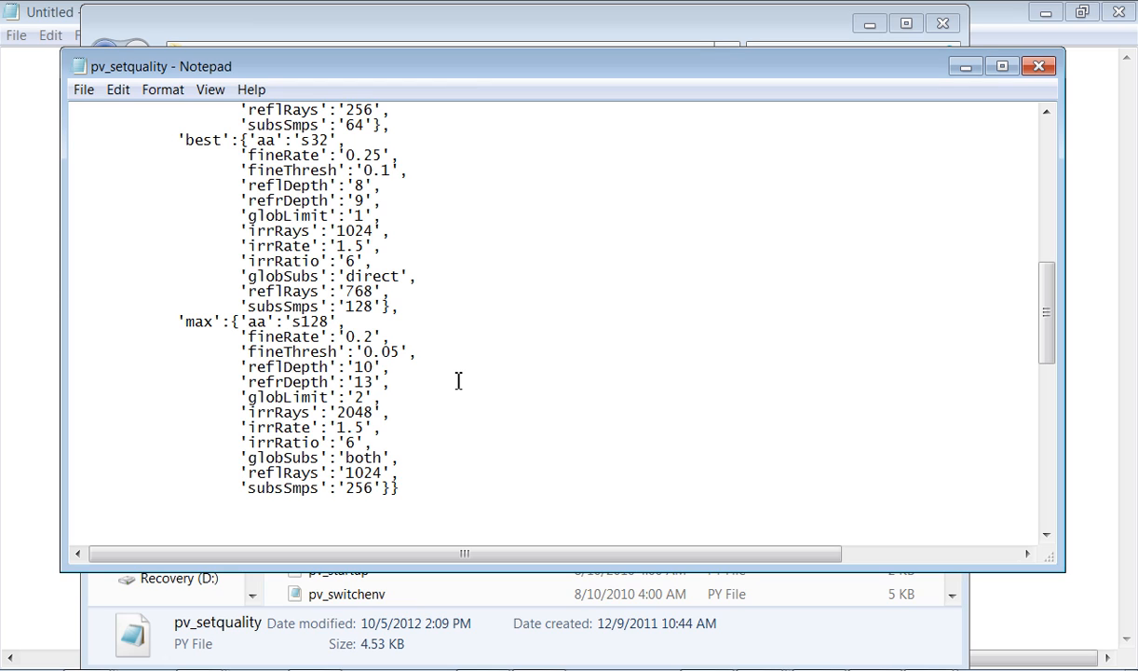
mouse_move(413, 373)
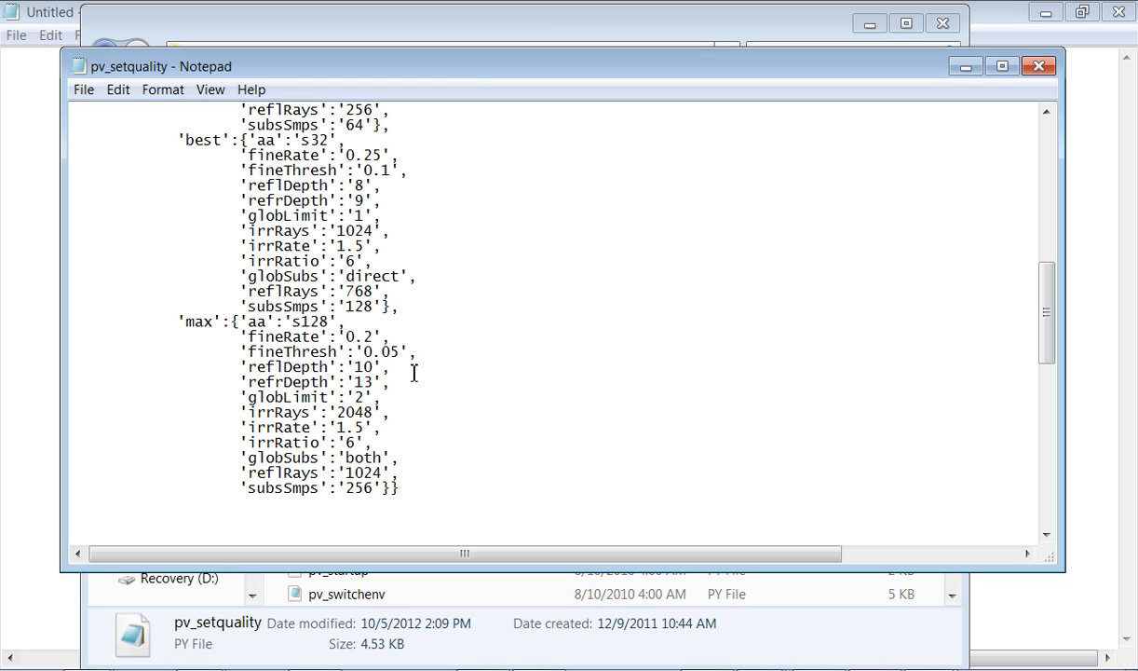
Close pv_setquality.py saving the changes, then close the scripts folder window.
left_click(1039, 67)
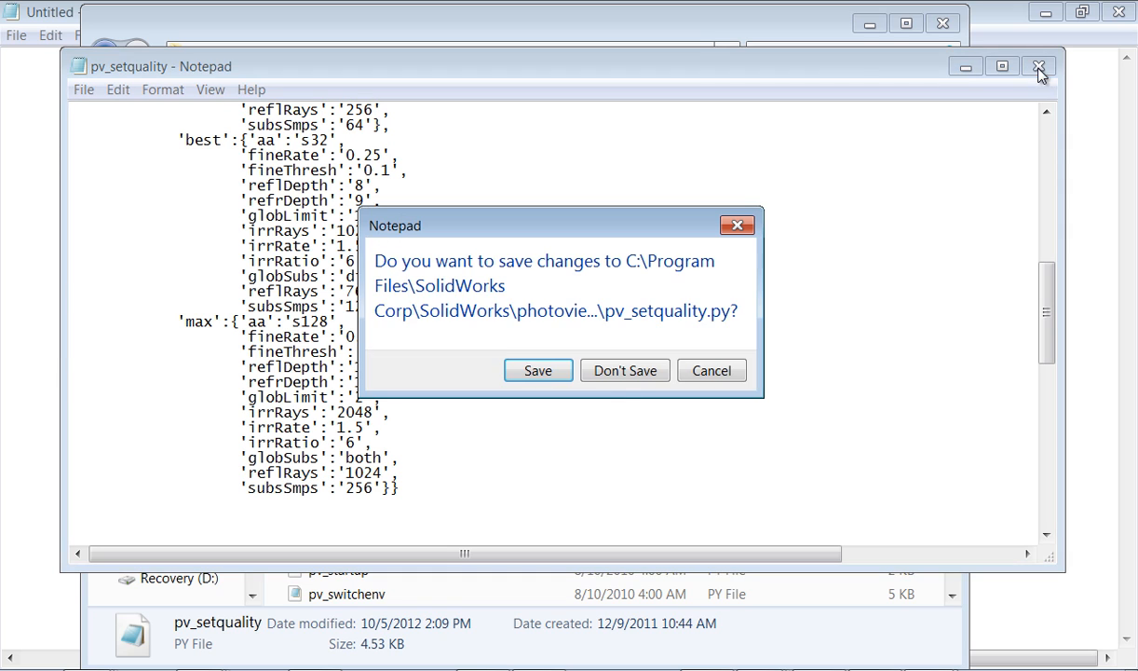
left_click(626, 369)
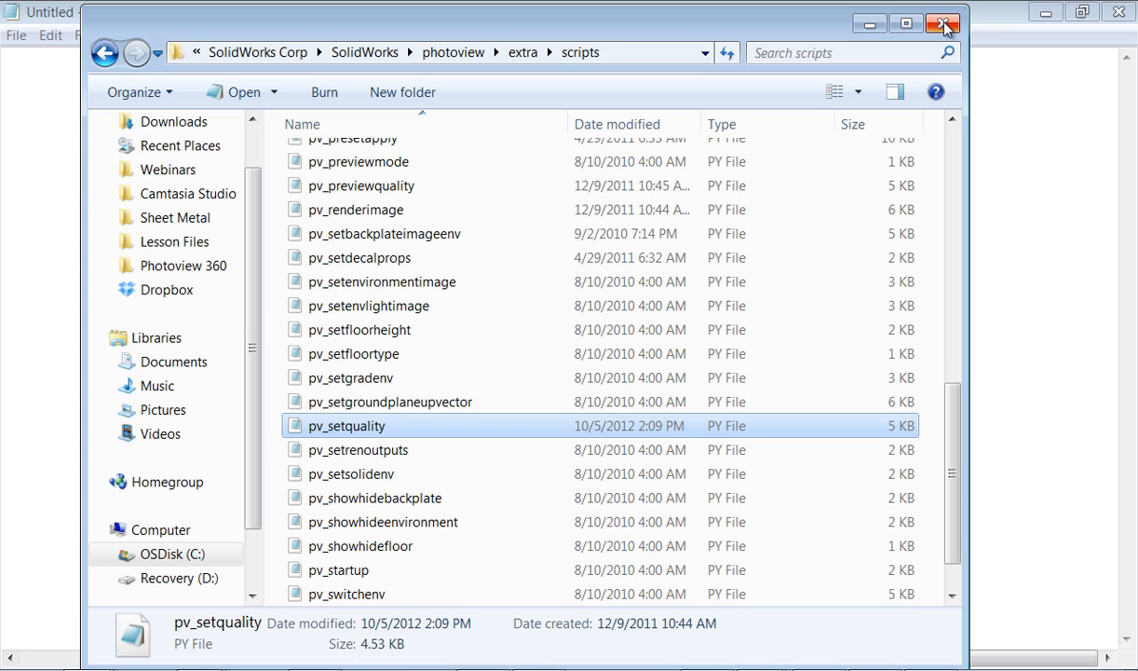
left_click(943, 24)
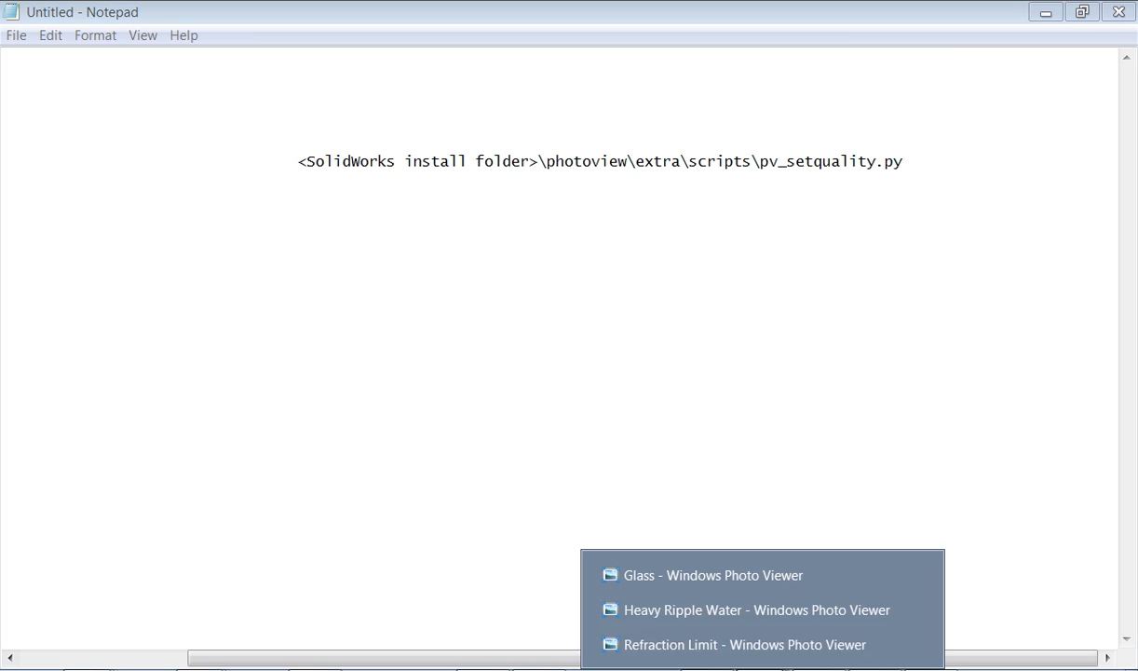
mouse_move(641, 644)
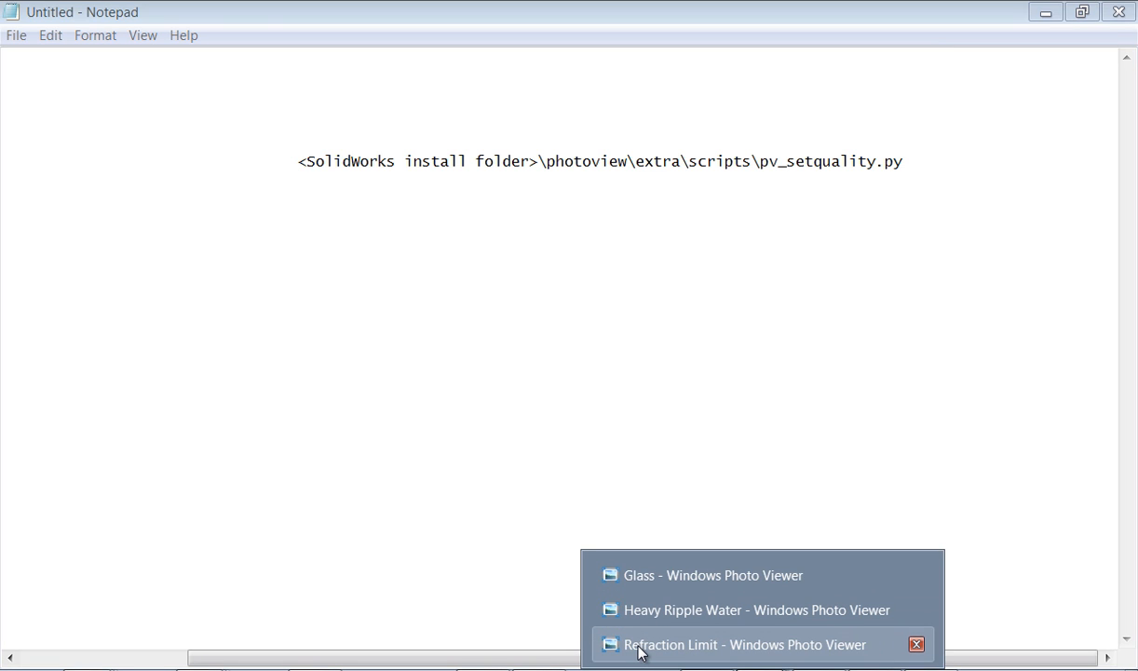
Show the 'Refraction Limit Modified' render of the three cylinders with no dark band.
left_click(714, 574)
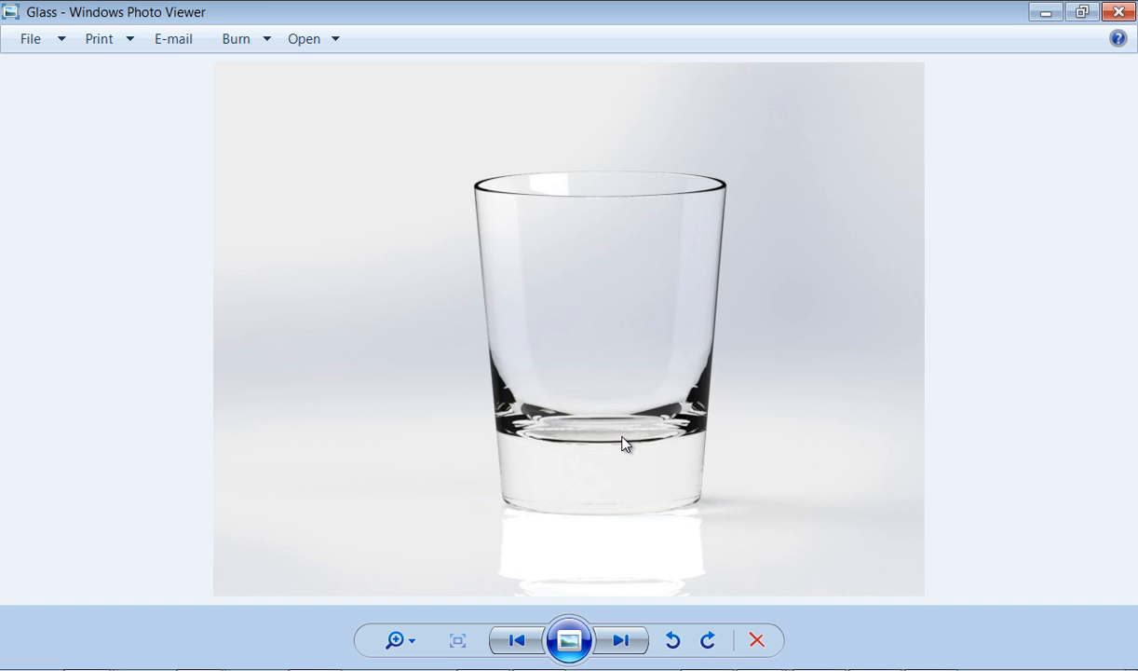
left_click(620, 641)
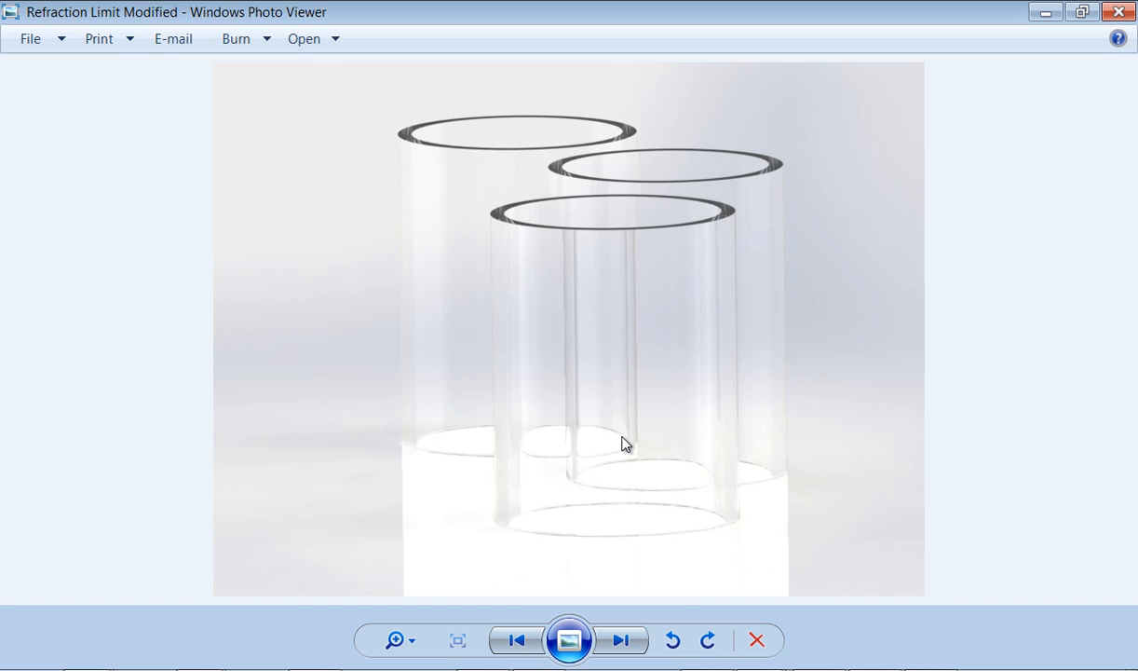
mouse_move(600, 325)
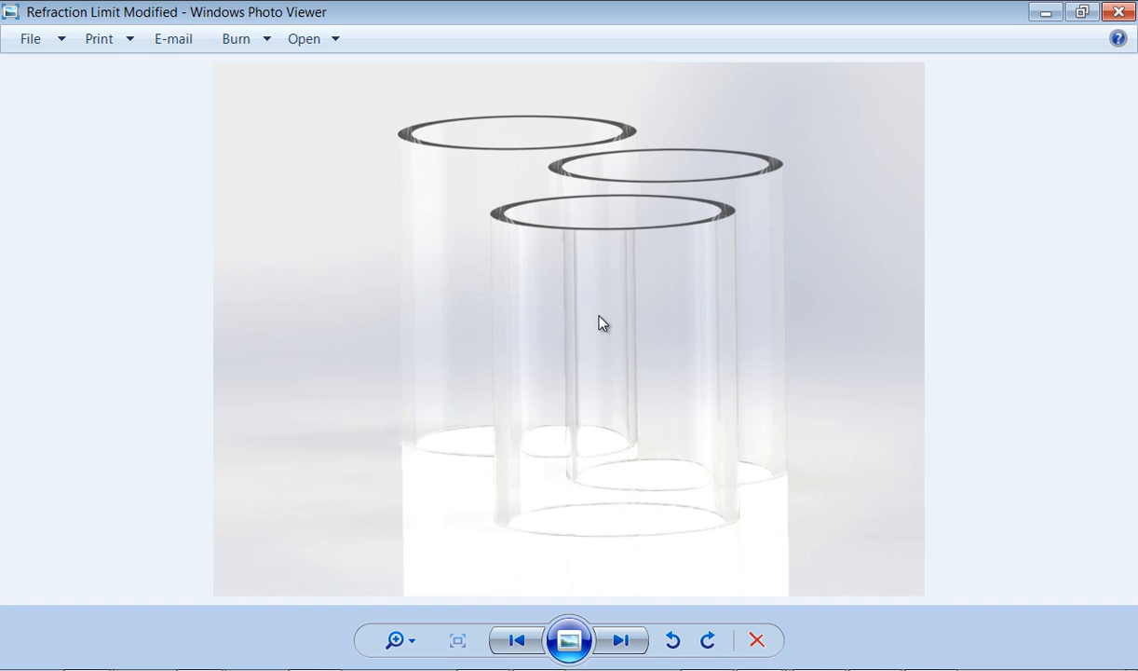
mouse_move(577, 327)
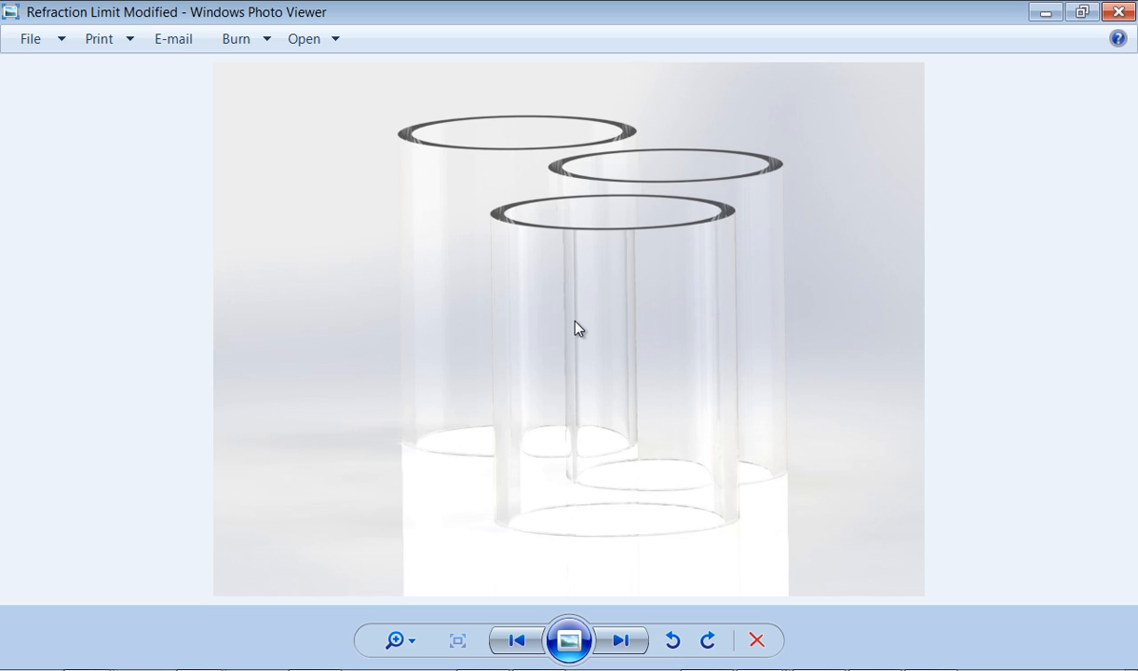
mouse_move(663, 313)
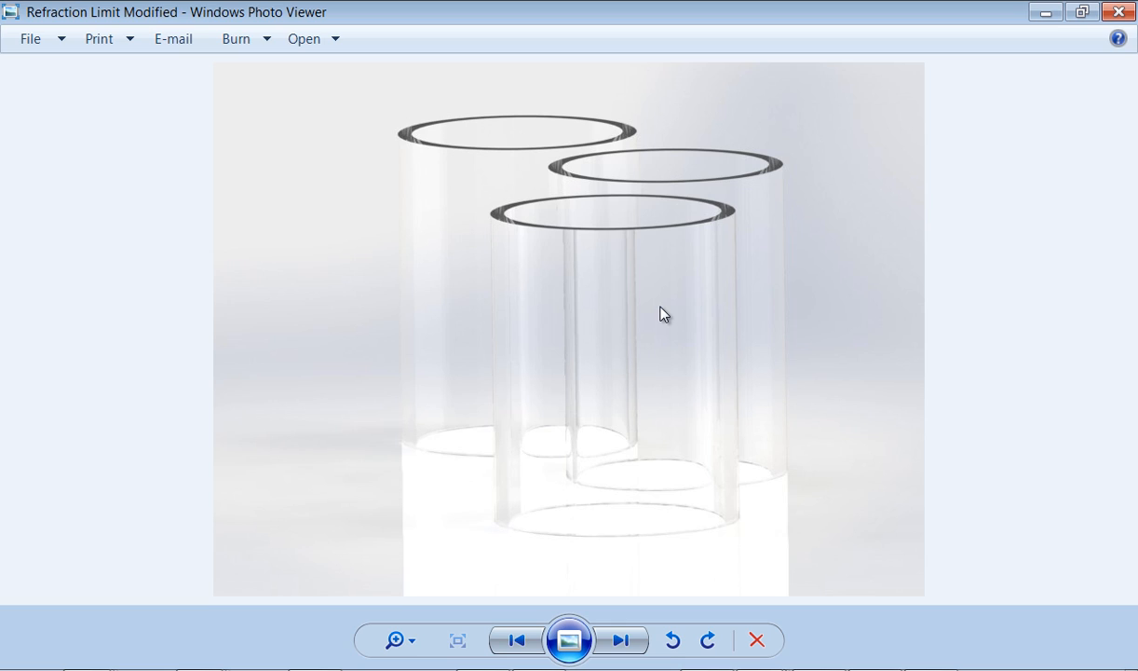
mouse_move(637, 311)
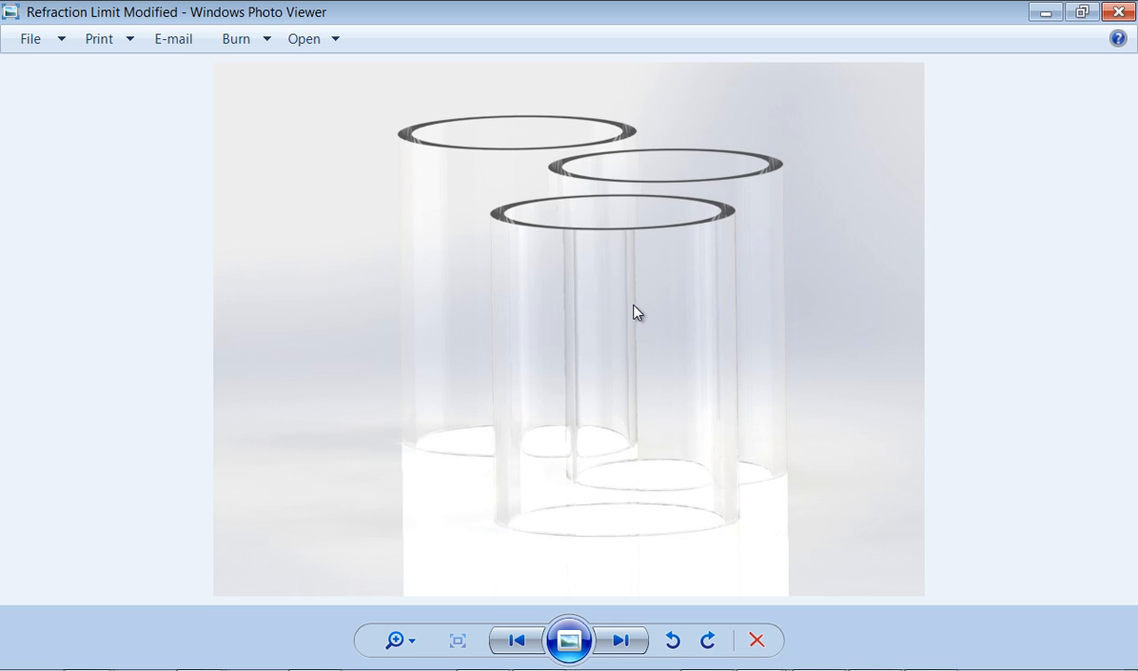